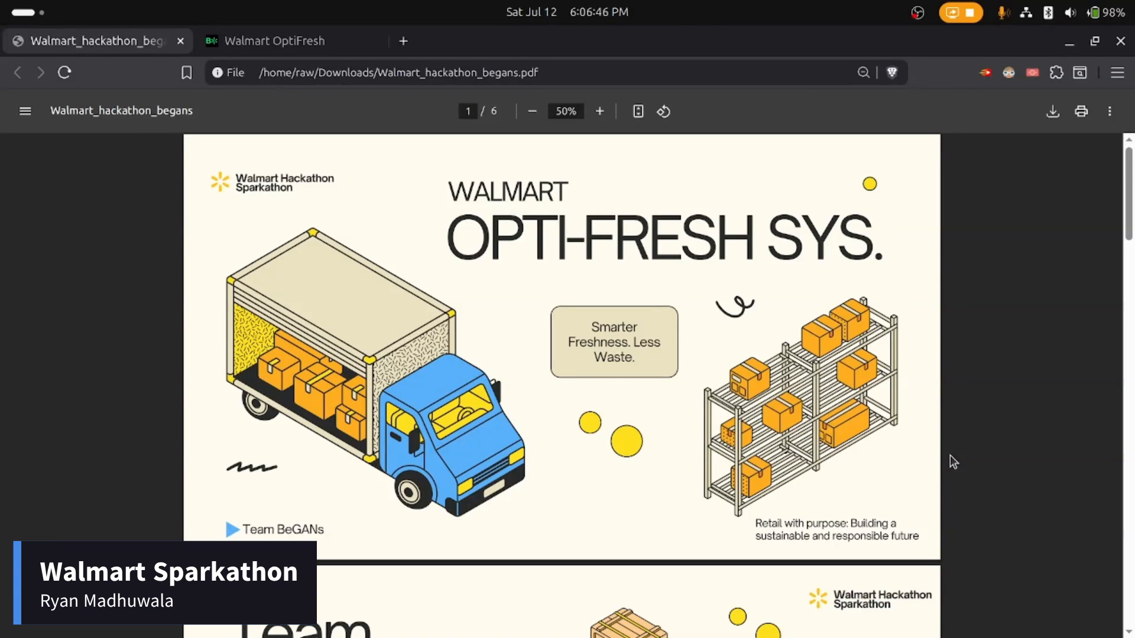
# Step: Scroll the Walmart_hackathon_begans deck from the title page to page 3, Idea Overview
pyautogui.scroll(-3)
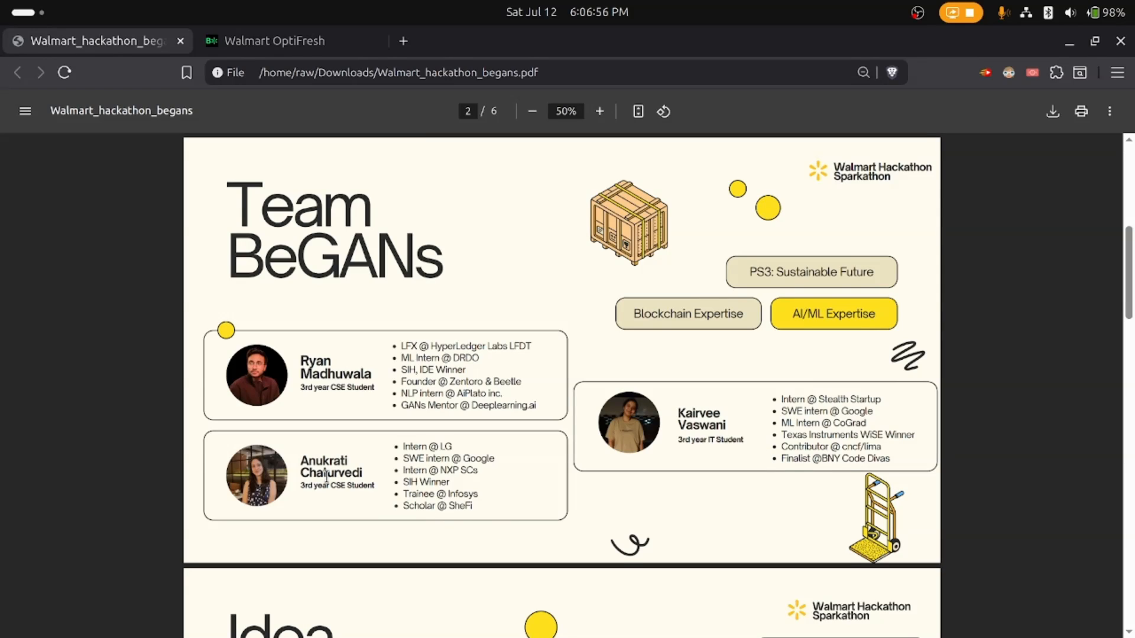
pyautogui.scroll(-3)
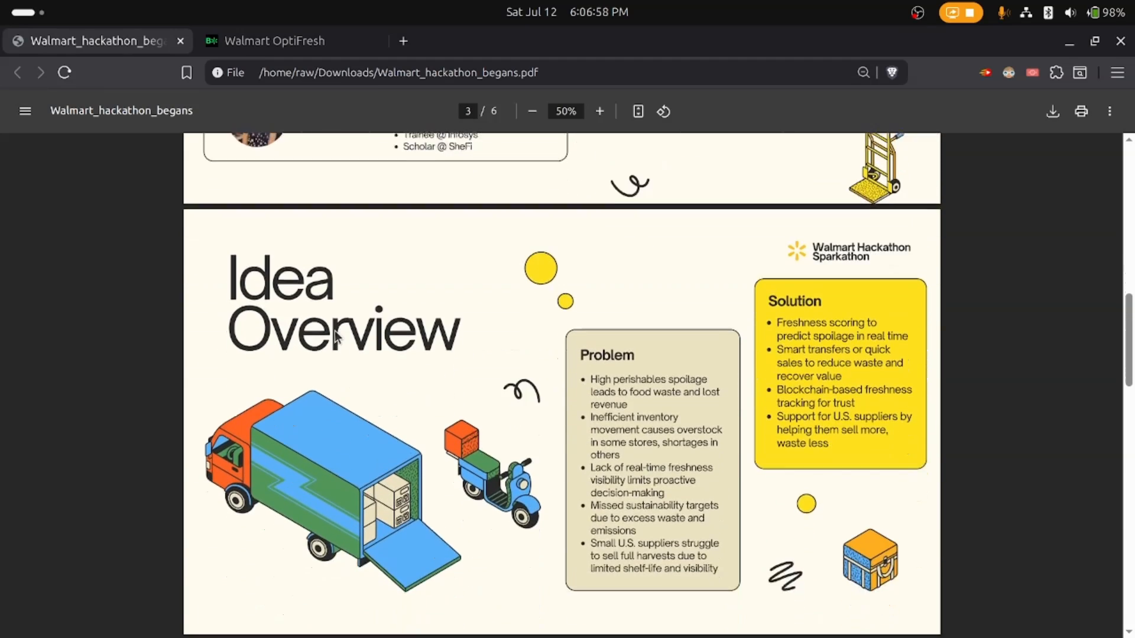
pyautogui.scroll(-3)
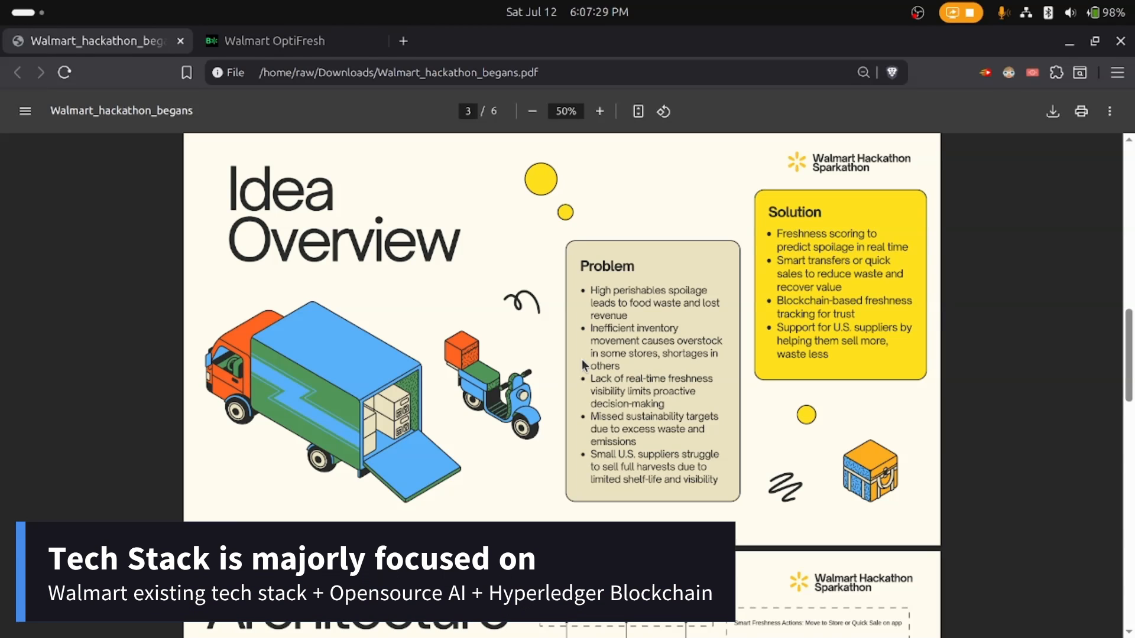
pyautogui.scroll(-3)
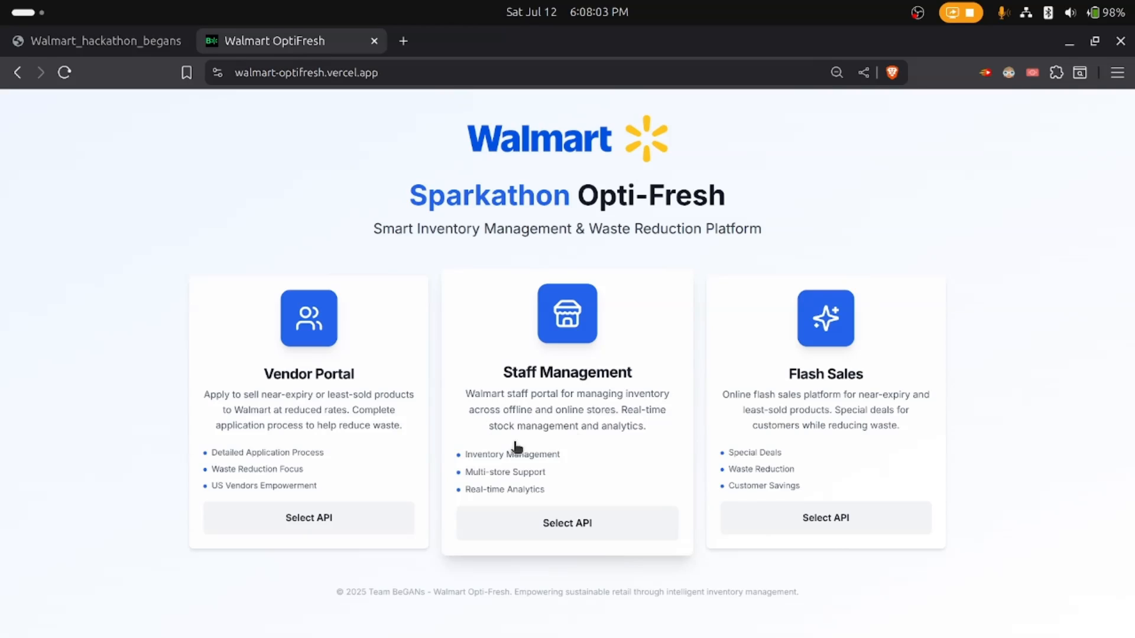
pyautogui.moveTo(606, 405)
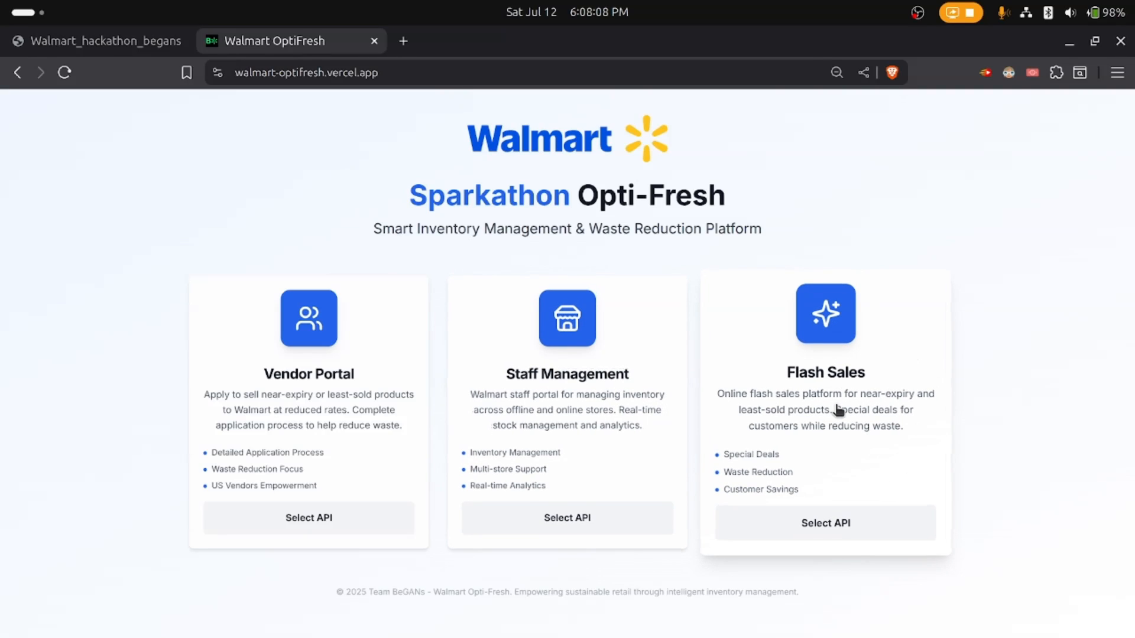
# Step: Choose Select API on the landing page's Vendor Portal card
pyautogui.click(307, 518)
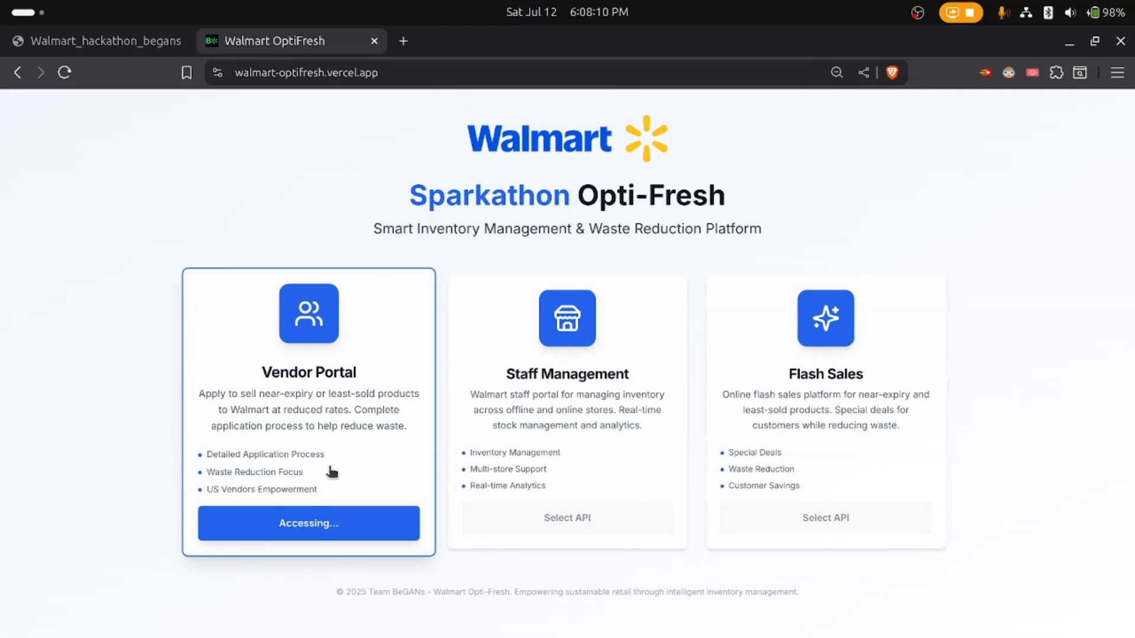
# Step: Enter the vendor Product Submission Portal and scroll down through the Submit New Product form
pyautogui.click(307, 522)
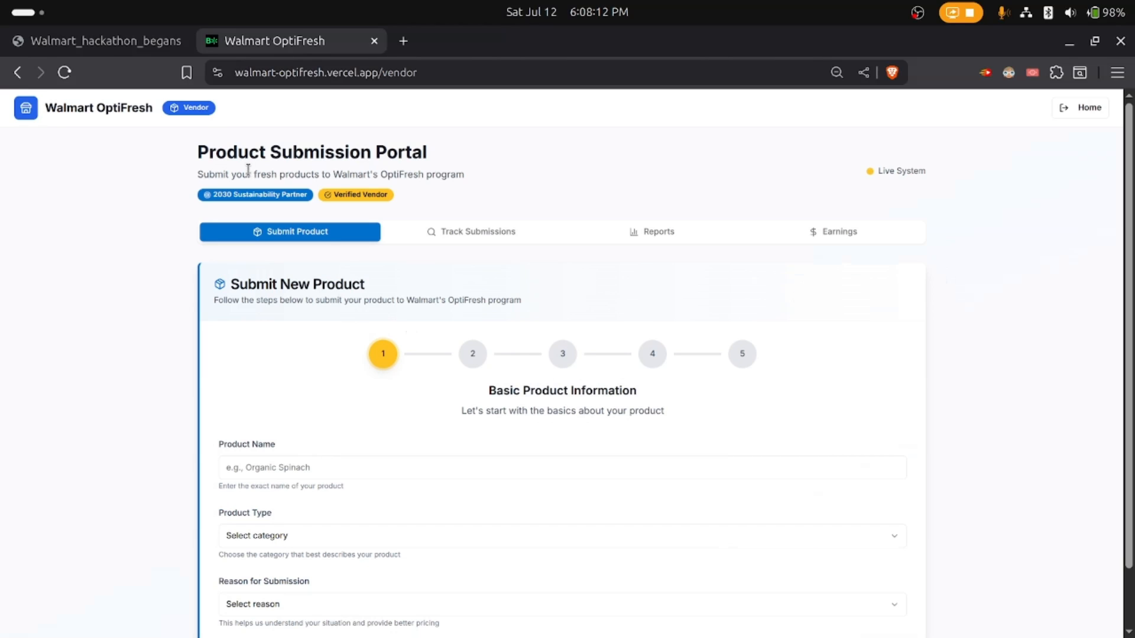
pyautogui.scroll(-3)
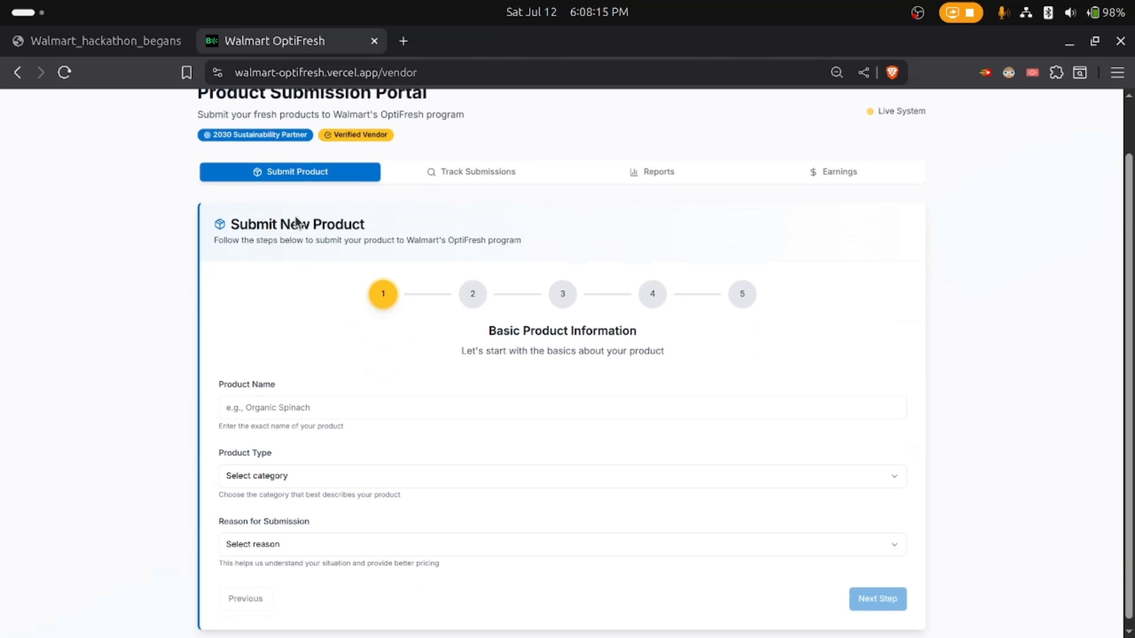
pyautogui.scroll(-3)
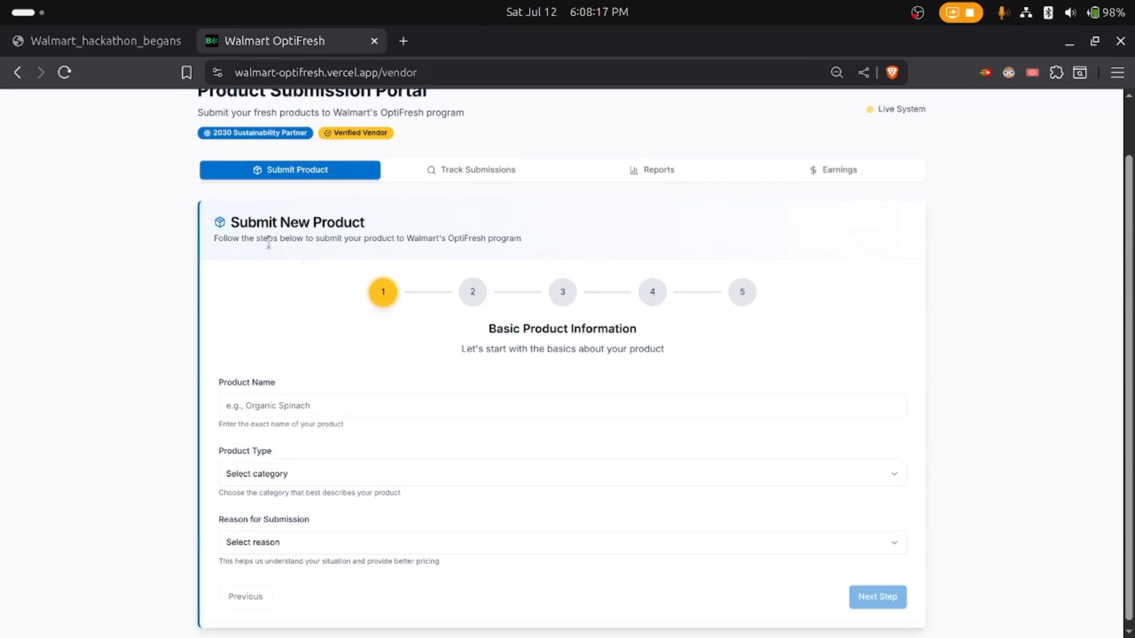
pyautogui.moveTo(374, 306)
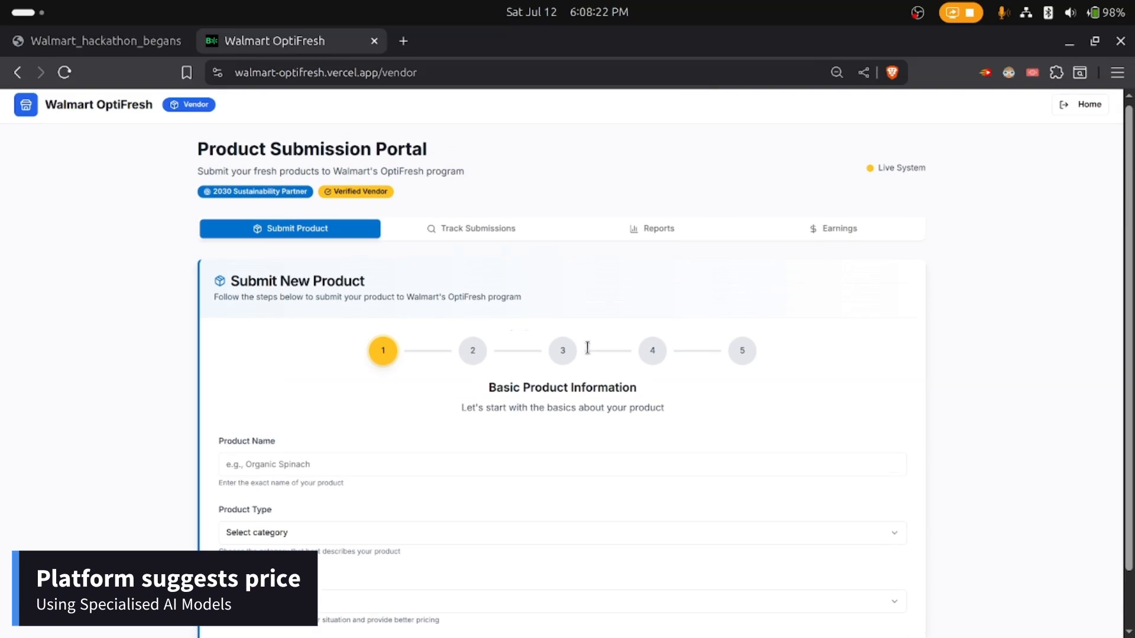
# Step: Review Track Submissions and Reports, then start Connect Now on the Earnings tab
pyautogui.click(471, 229)
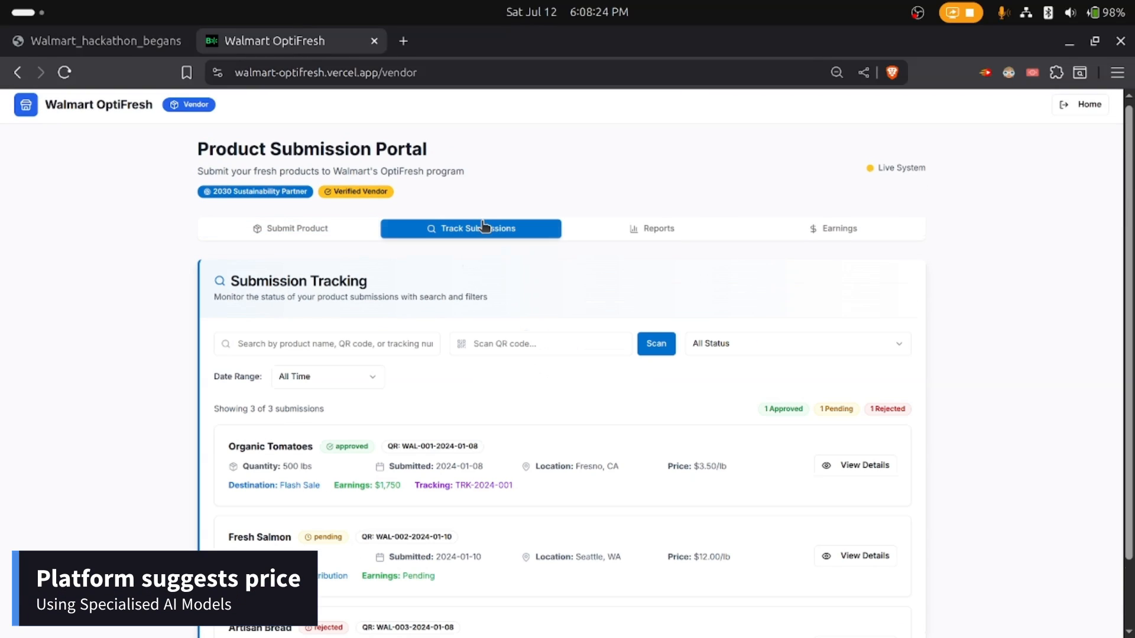
pyautogui.scroll(-3)
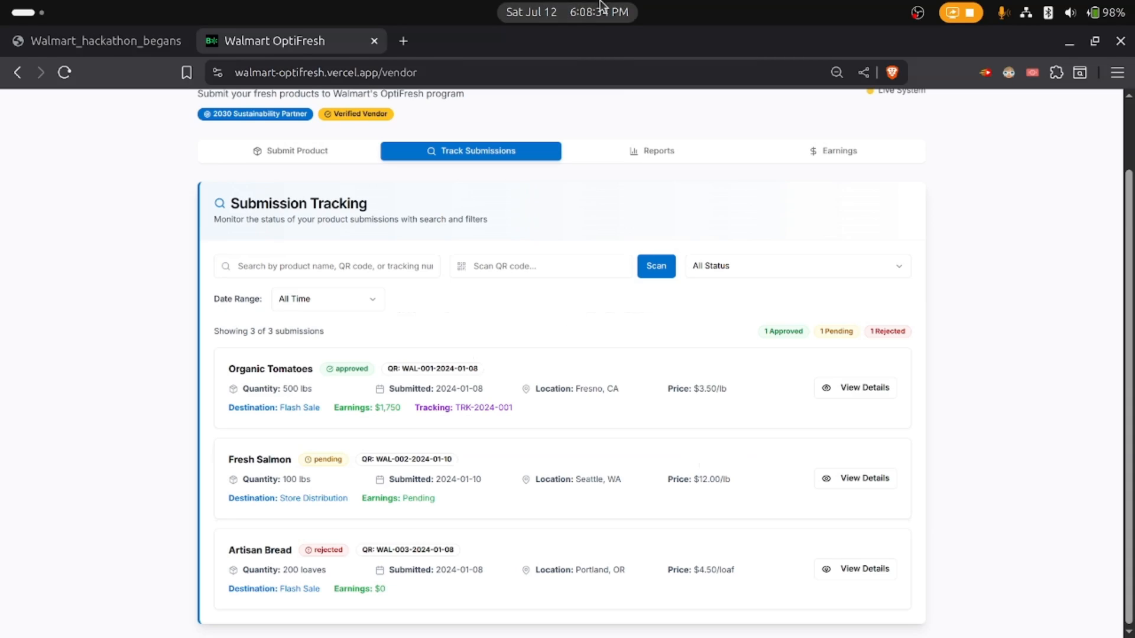
pyautogui.scroll(-3)
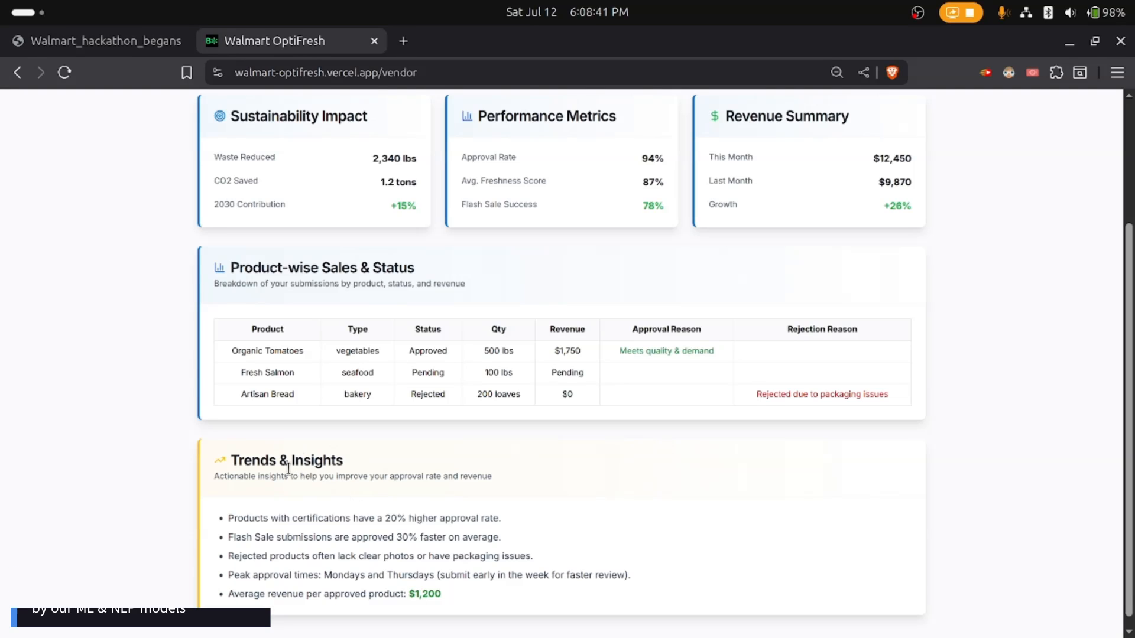
pyautogui.click(832, 194)
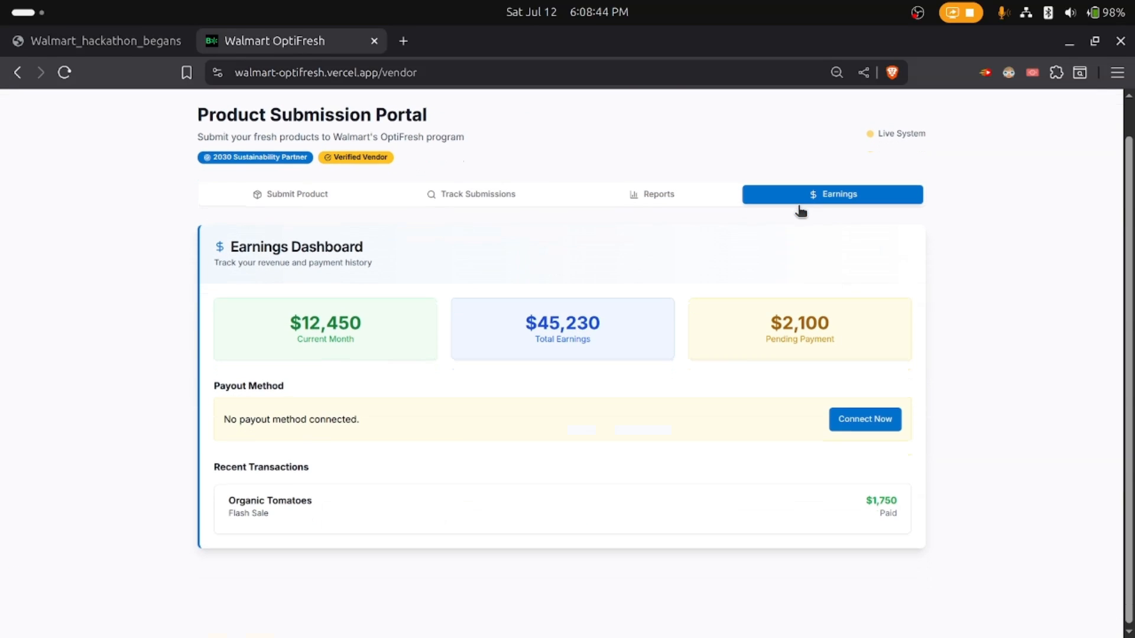
pyautogui.click(864, 419)
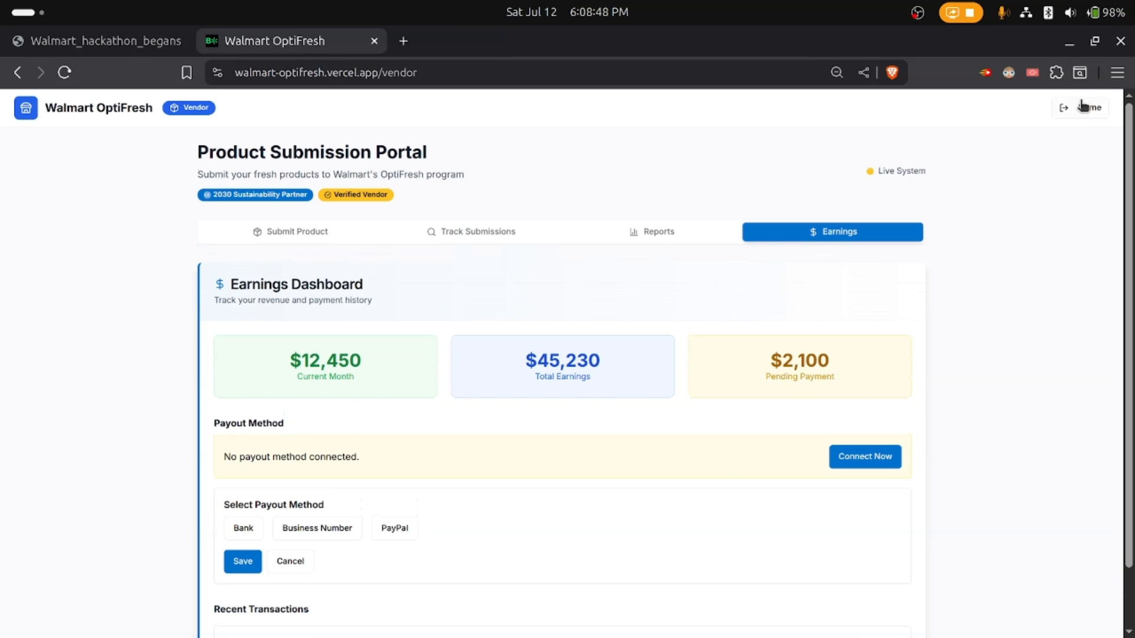
# Step: Go Home to Staff Management and scroll the Dallas #001 Store Dashboard overview
pyautogui.click(1081, 107)
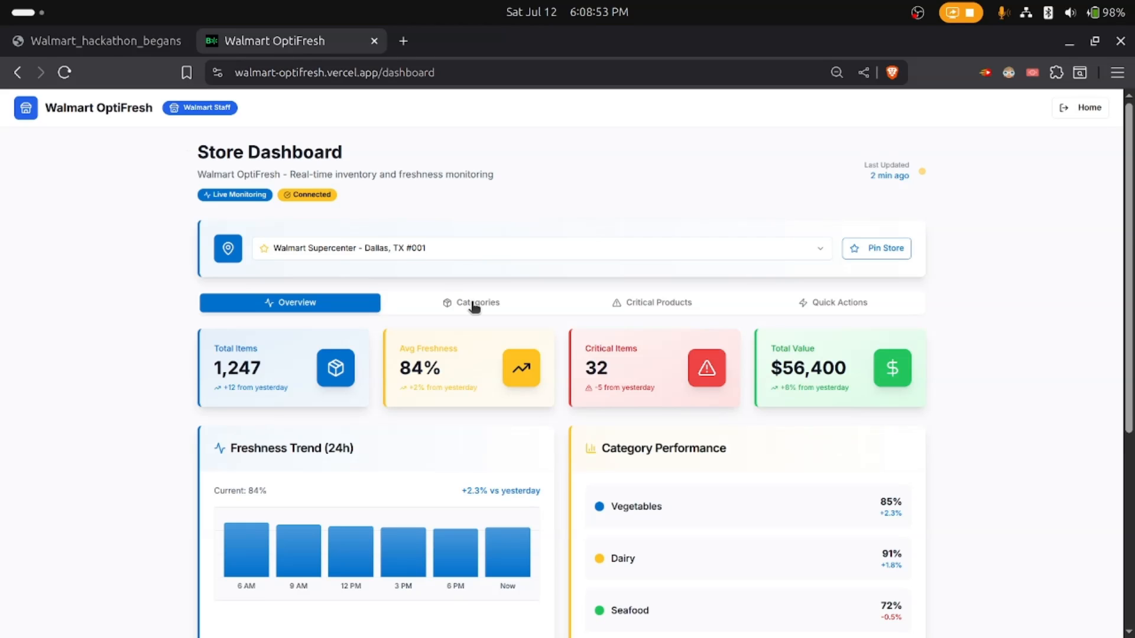
pyautogui.click(539, 249)
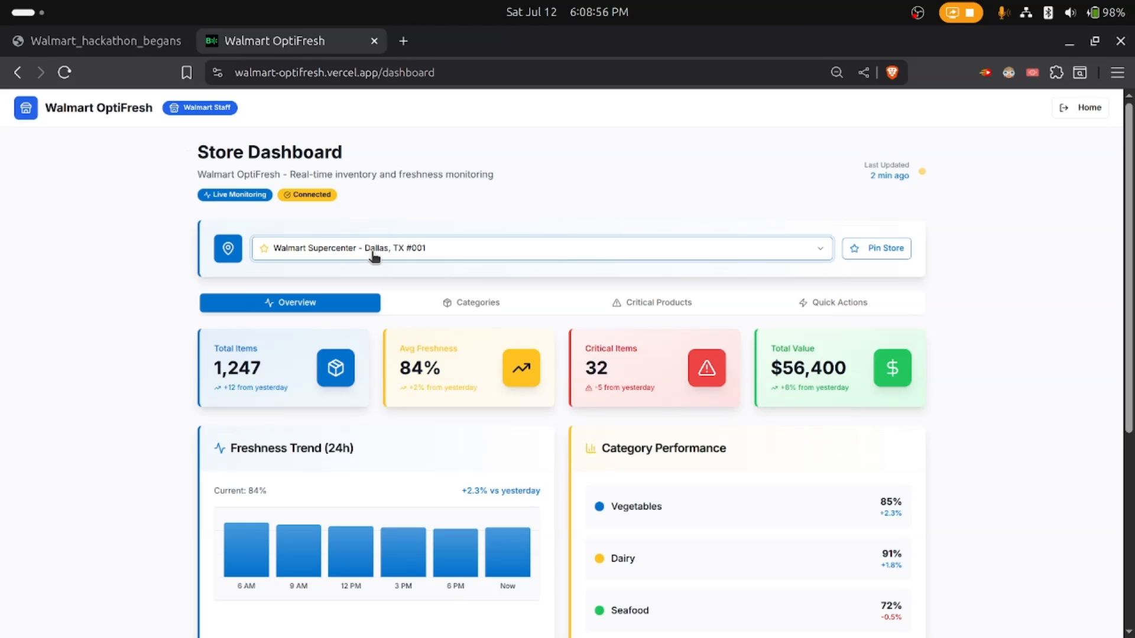
pyautogui.scroll(-3)
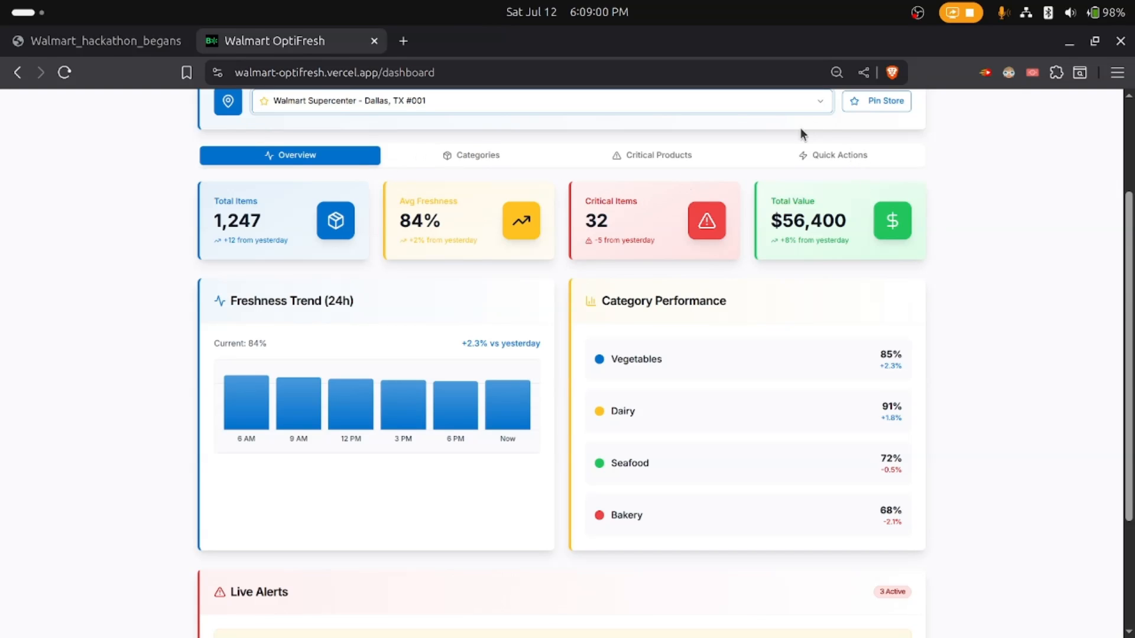
pyautogui.scroll(-3)
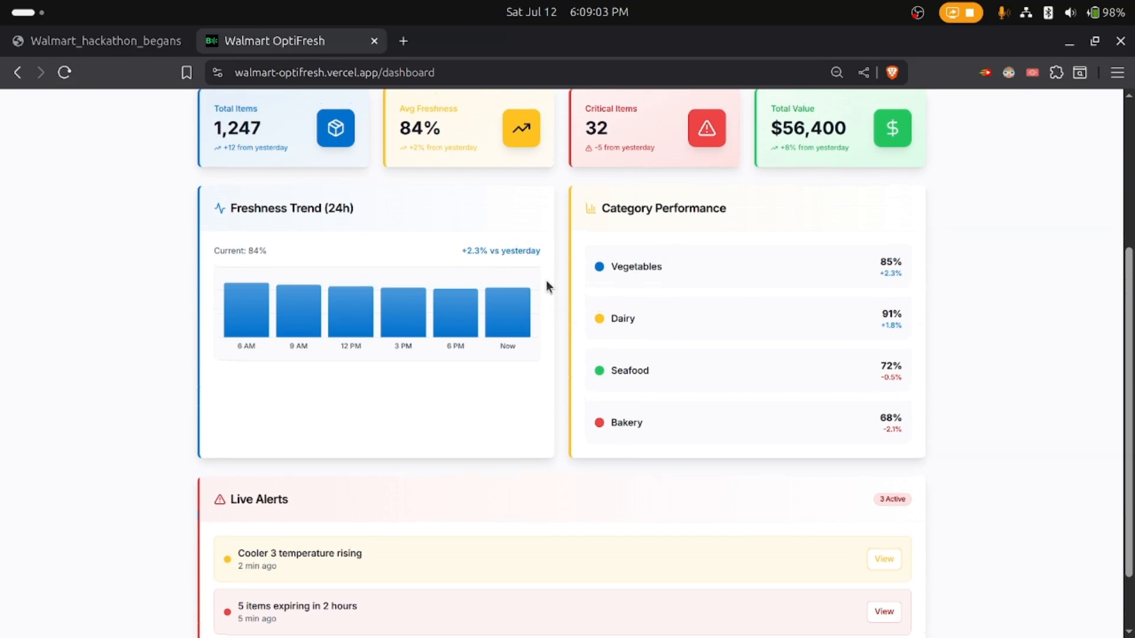
# Step: Open Vegetables from the Categories tab to list Spinach, Roma Tomatoes and Iceberg Lettuce
pyautogui.click(469, 110)
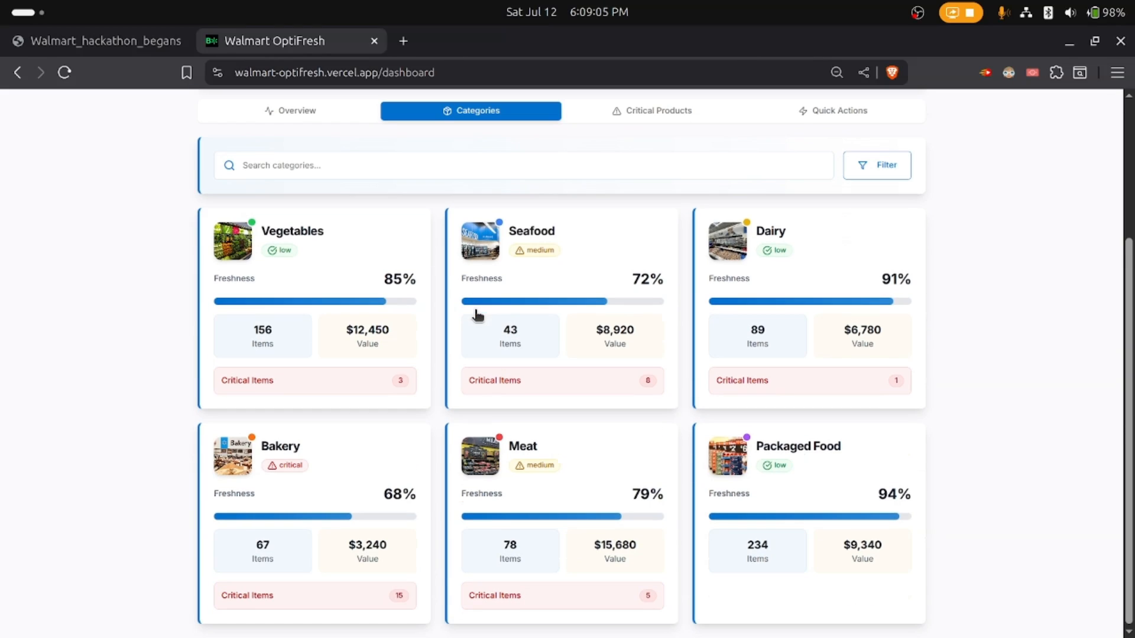
pyautogui.moveTo(525, 509)
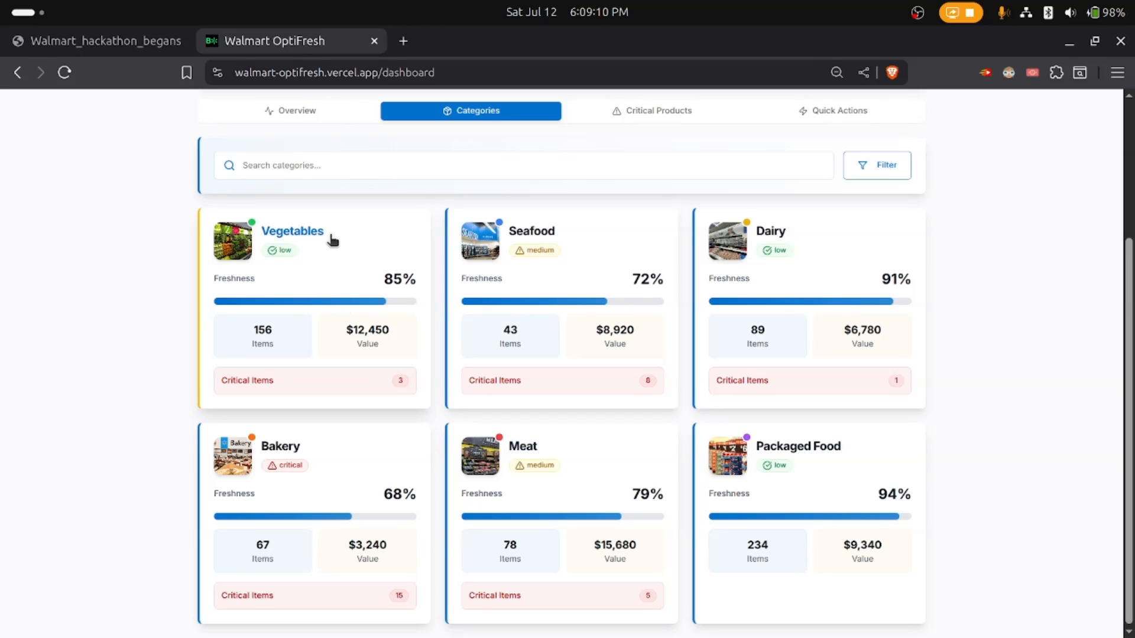
pyautogui.click(293, 231)
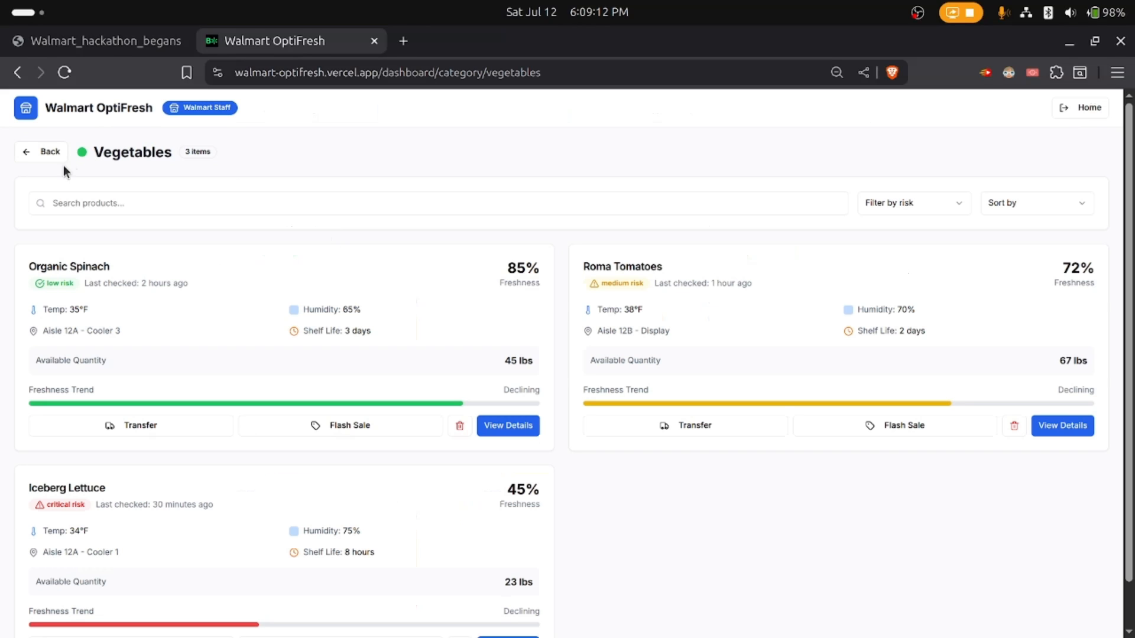
pyautogui.moveTo(608, 378)
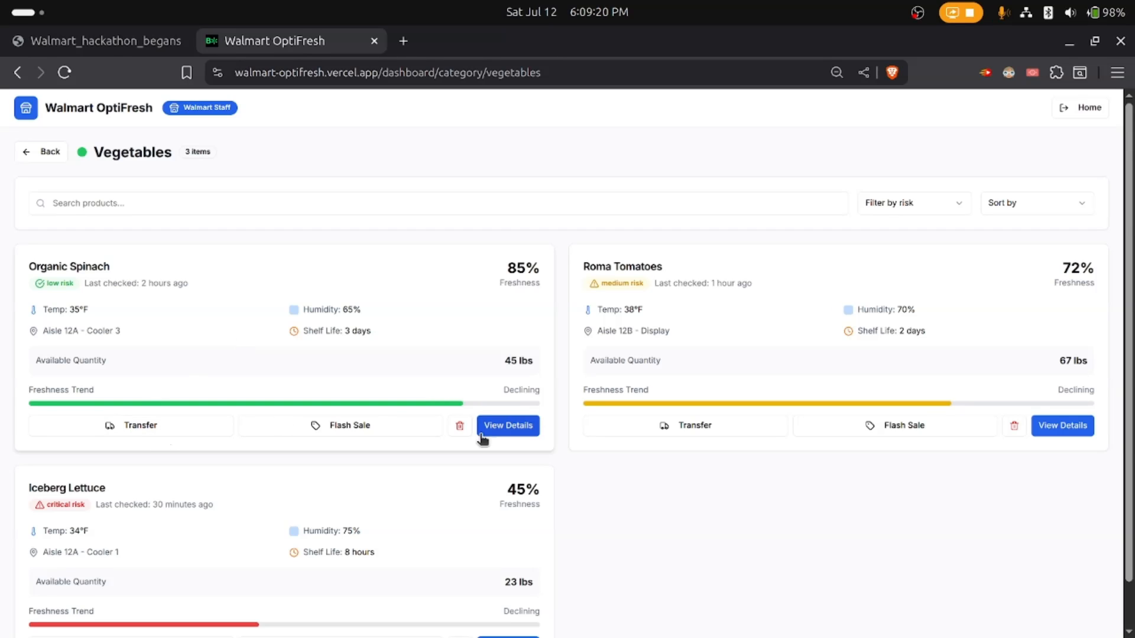
# Step: View Organic Spinach's Store Map, IoT Data and AI Assistant, then return to the dashboard
pyautogui.click(507, 425)
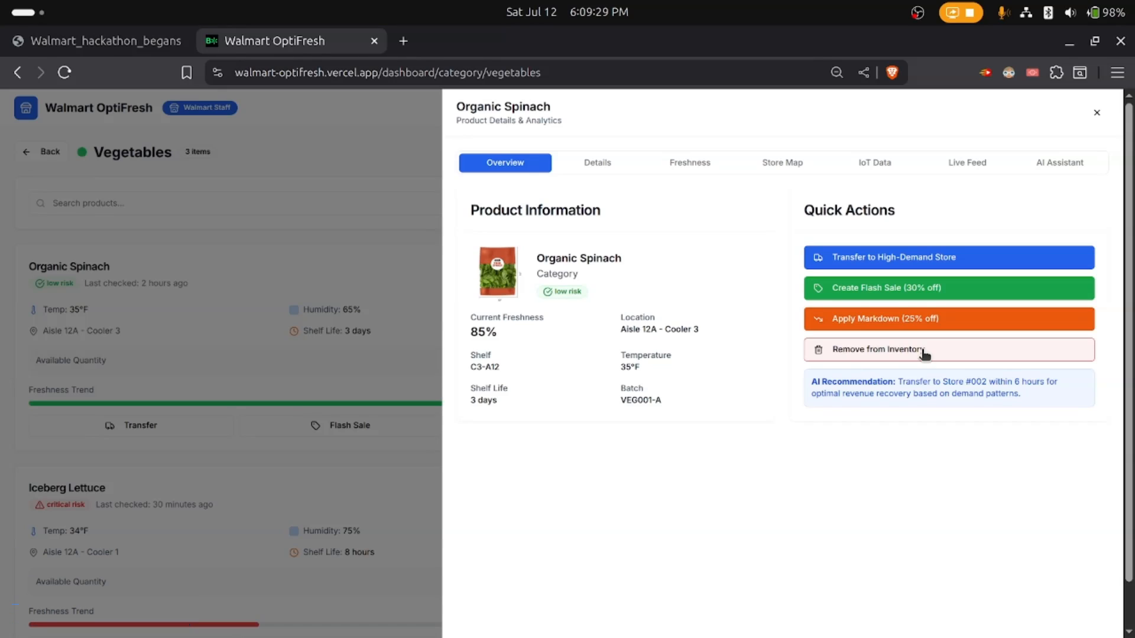
pyautogui.moveTo(852, 256)
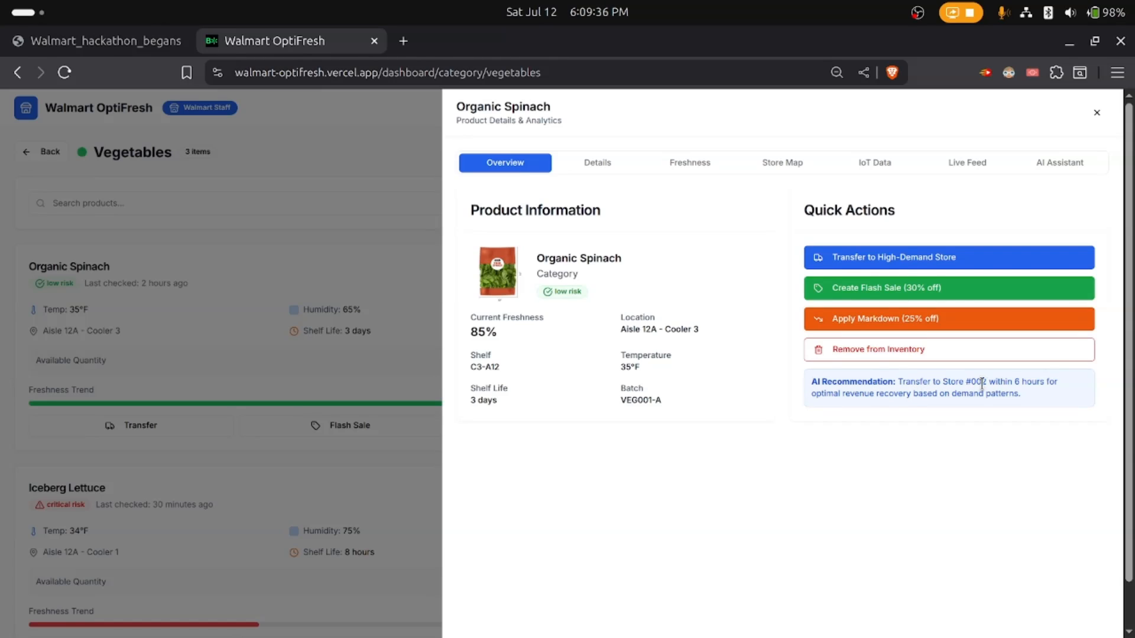
pyautogui.moveTo(843, 412)
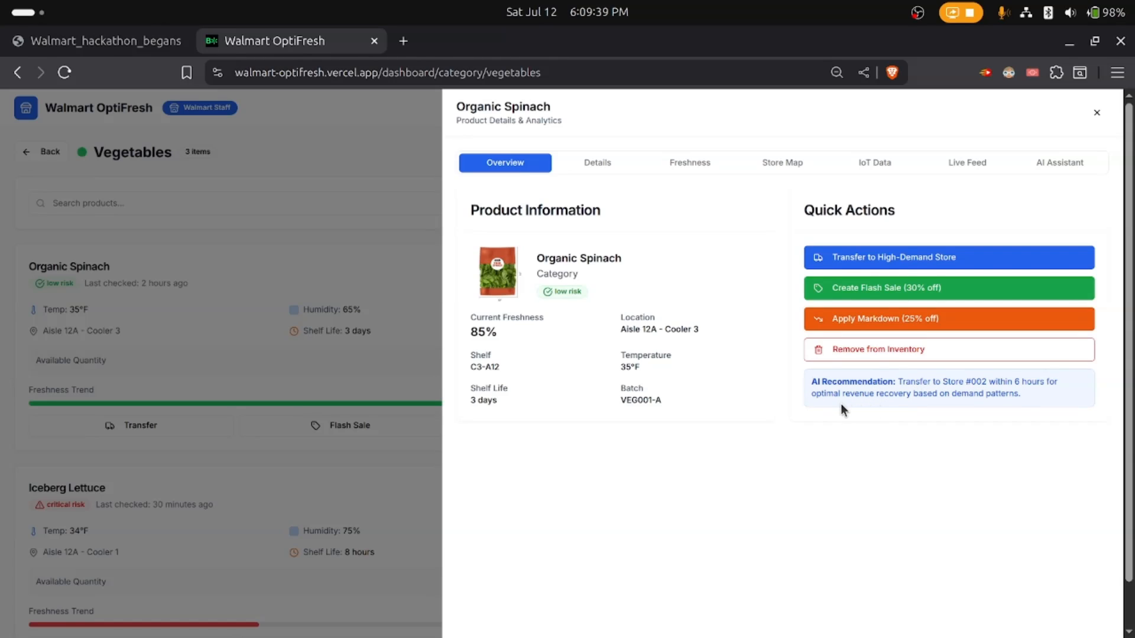
pyautogui.moveTo(982, 422)
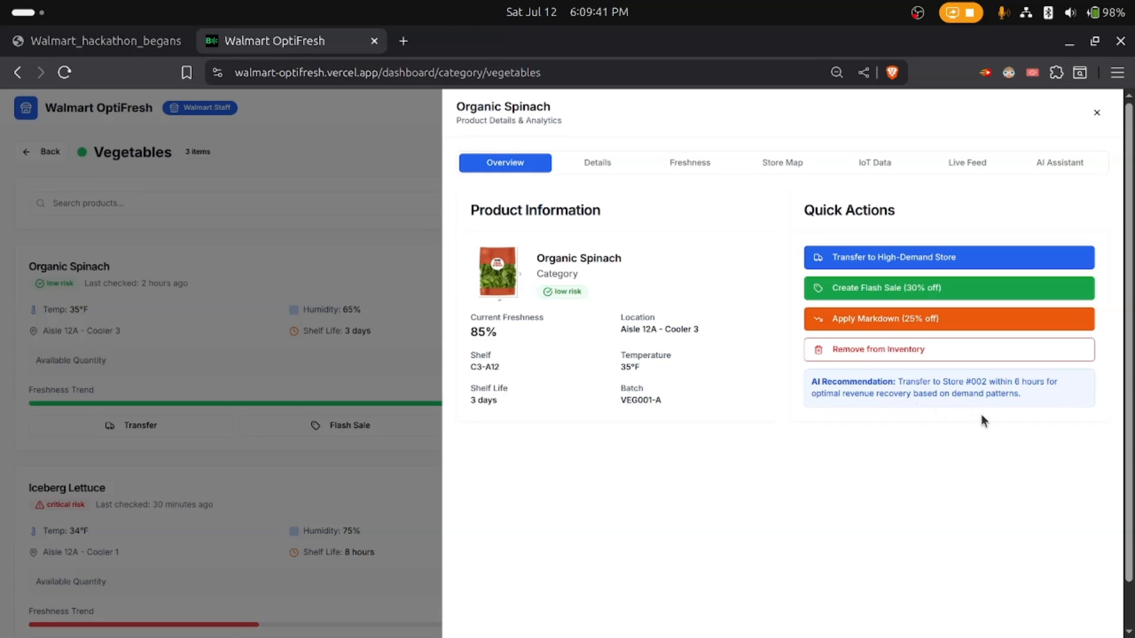
pyautogui.moveTo(646, 155)
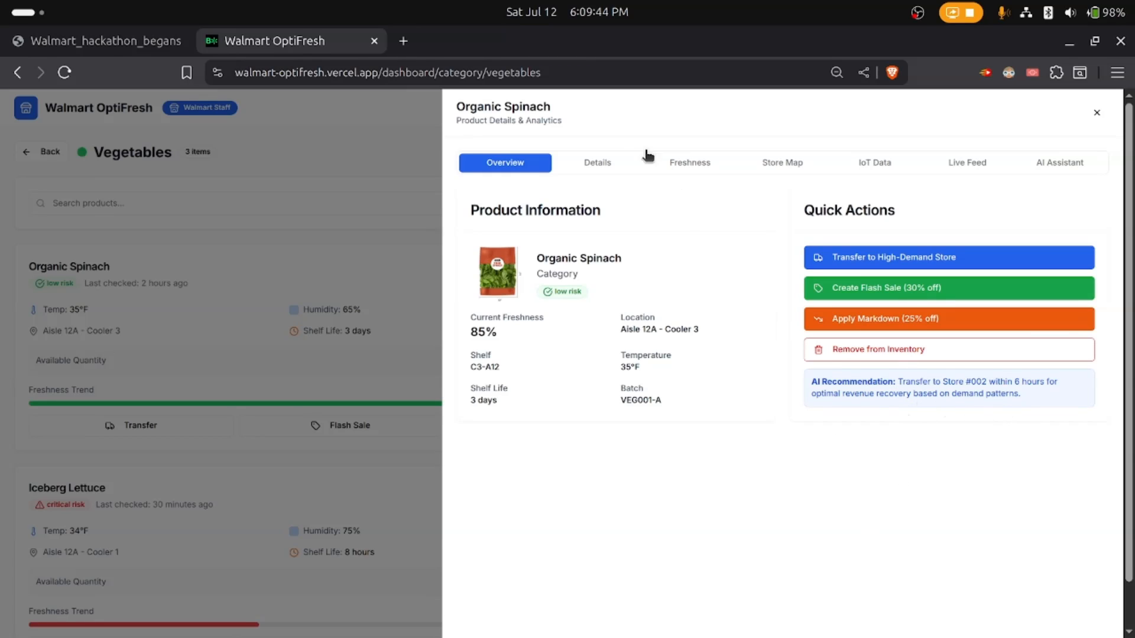
pyautogui.click(781, 162)
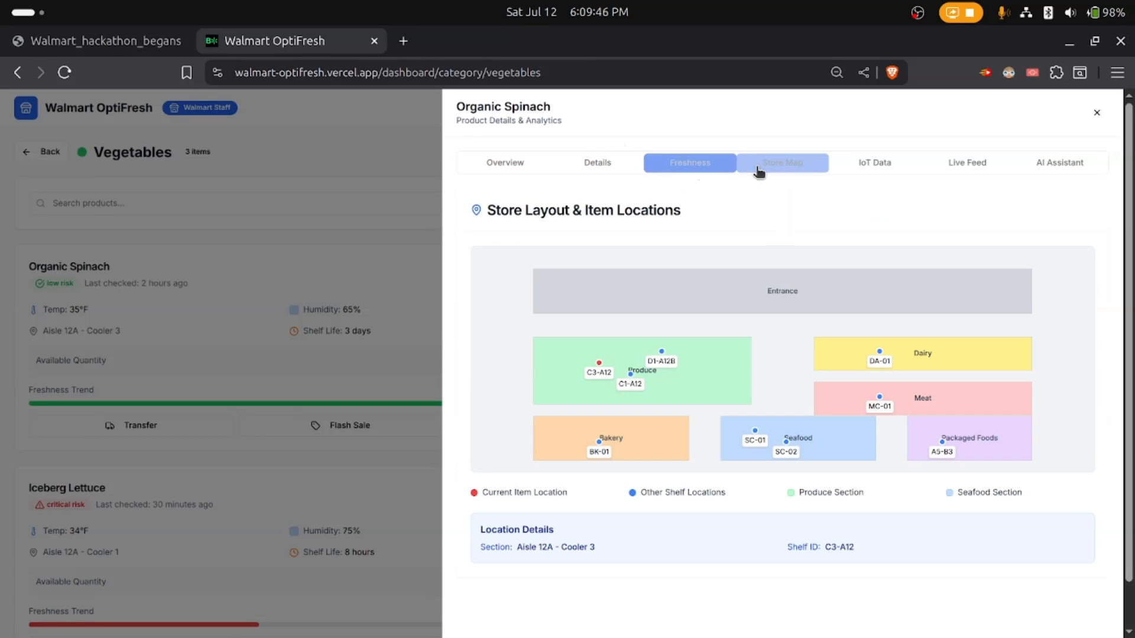
pyautogui.click(874, 162)
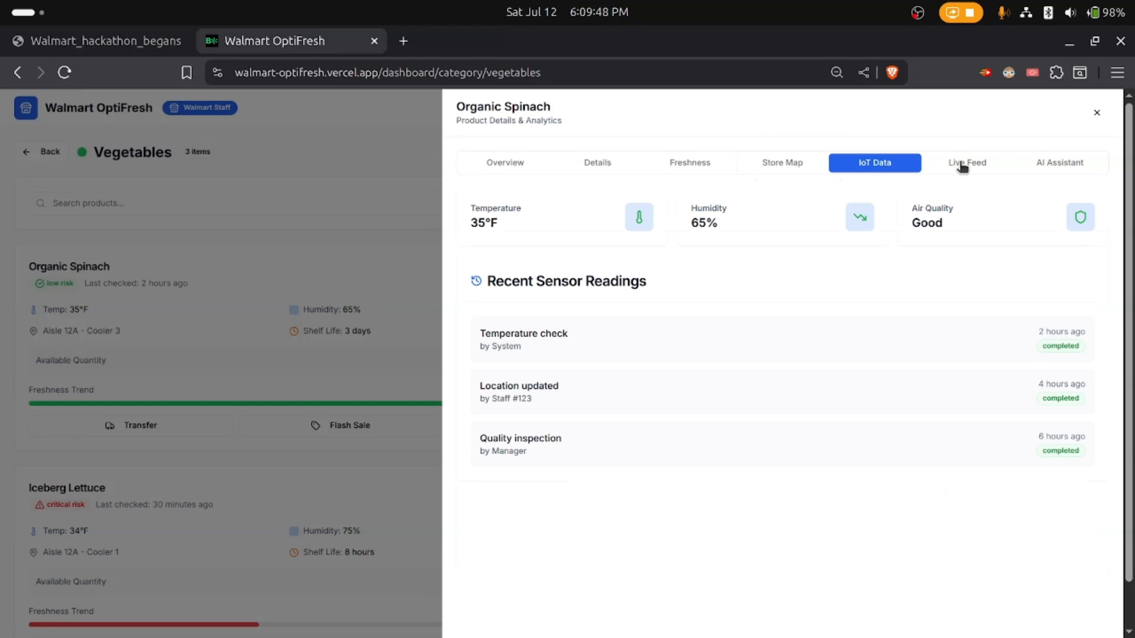
pyautogui.click(1058, 162)
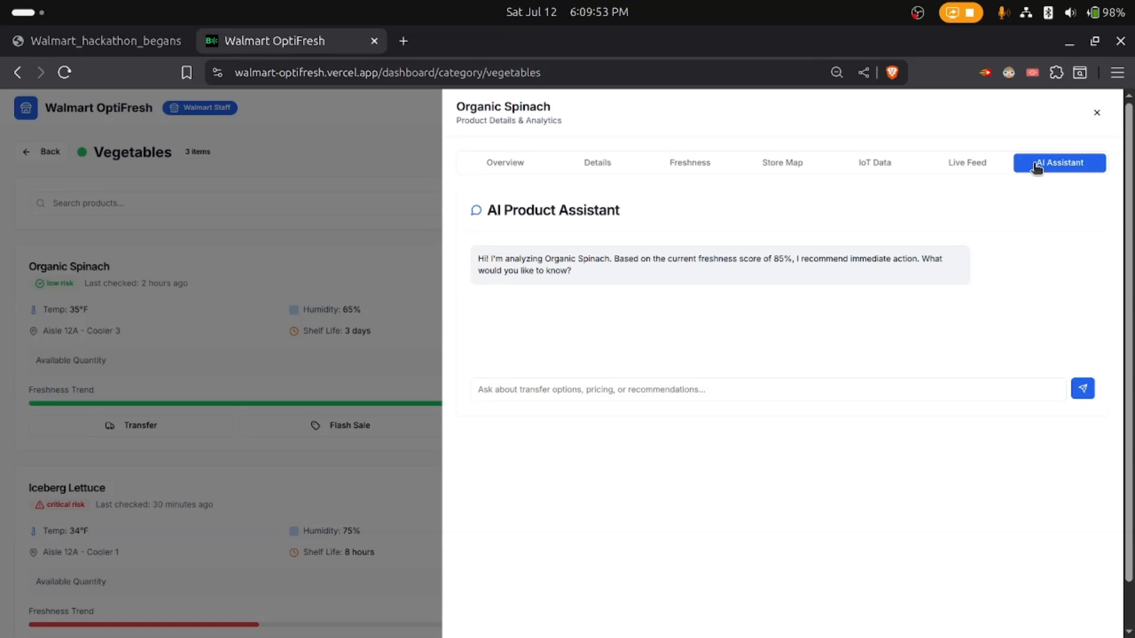
pyautogui.click(1096, 112)
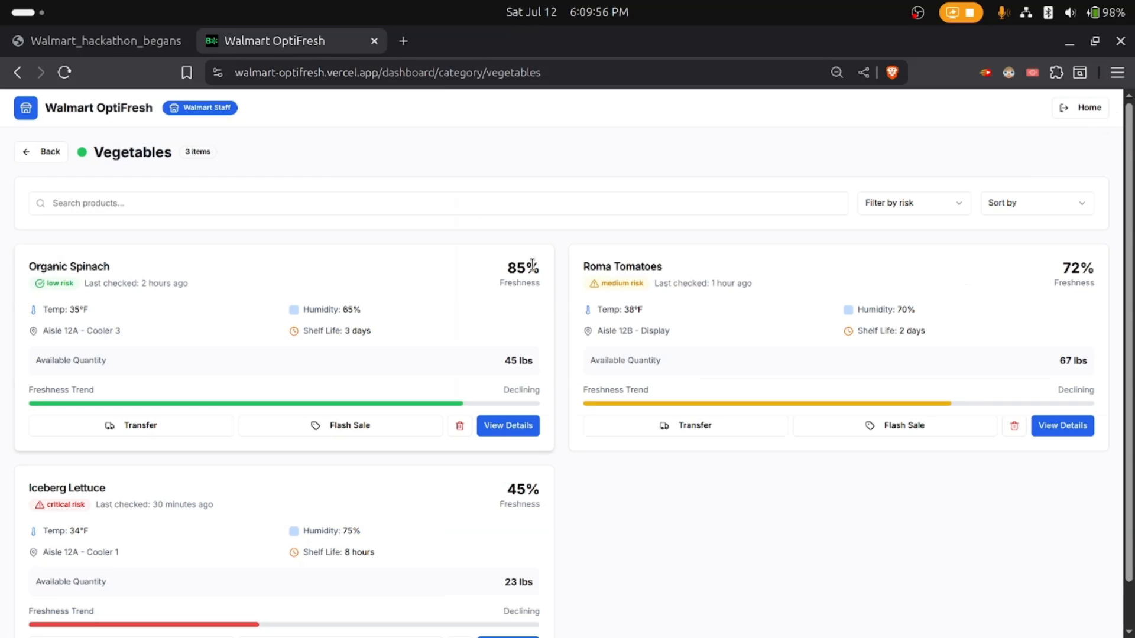
pyautogui.click(41, 152)
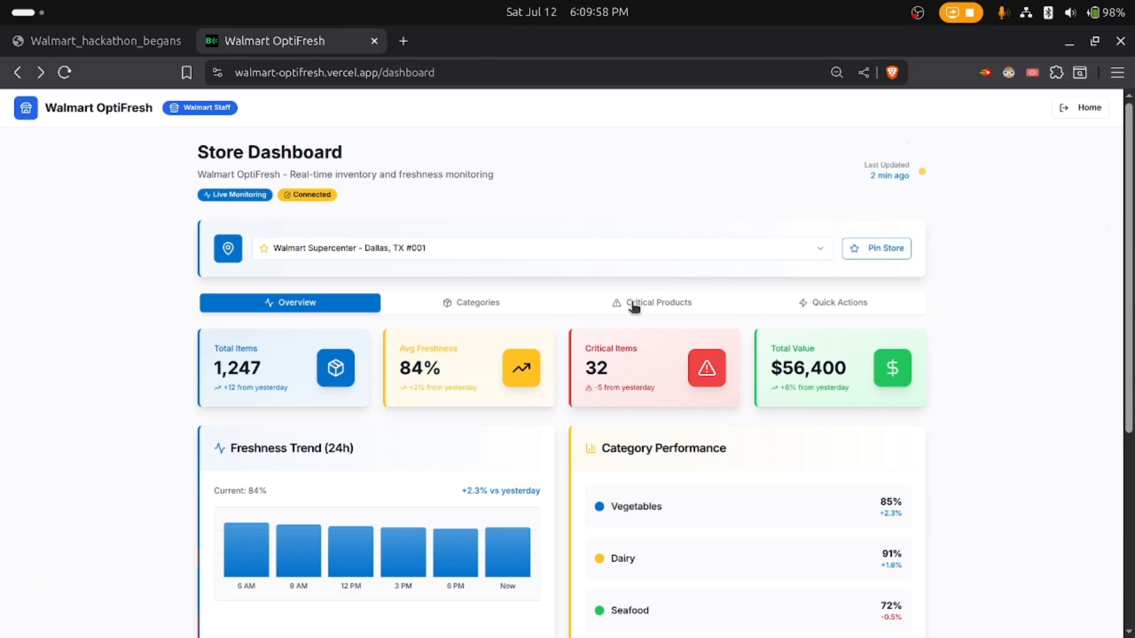
# Step: Check Critical Products (Artisan Bread at 45%), then use Quick Actions for the Logistics Command Center
pyautogui.click(651, 303)
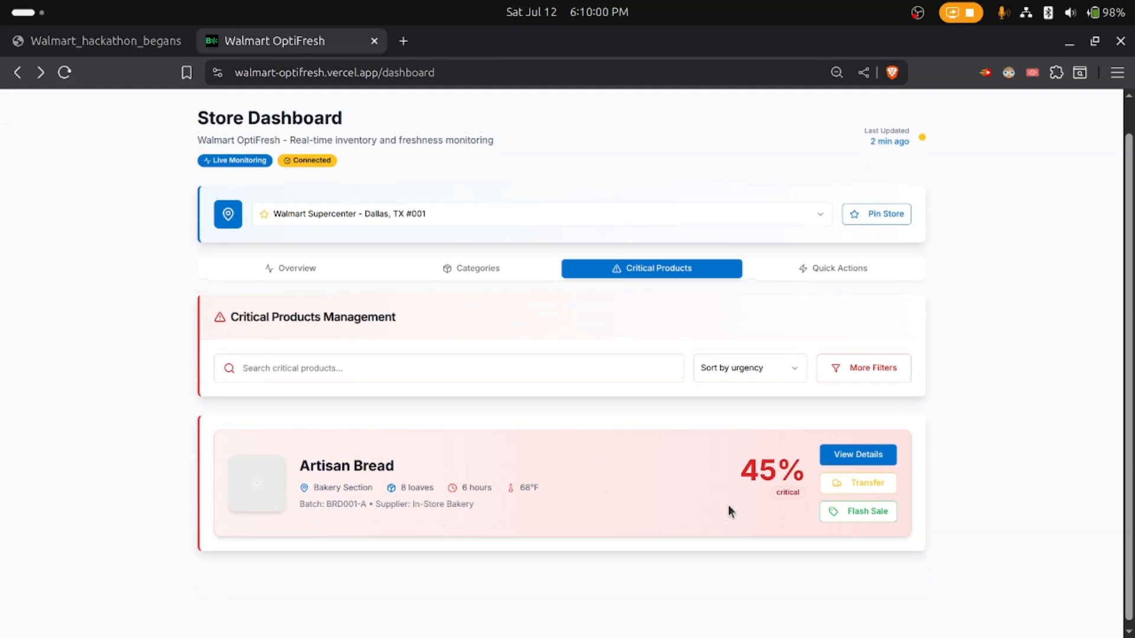
pyautogui.moveTo(371, 501)
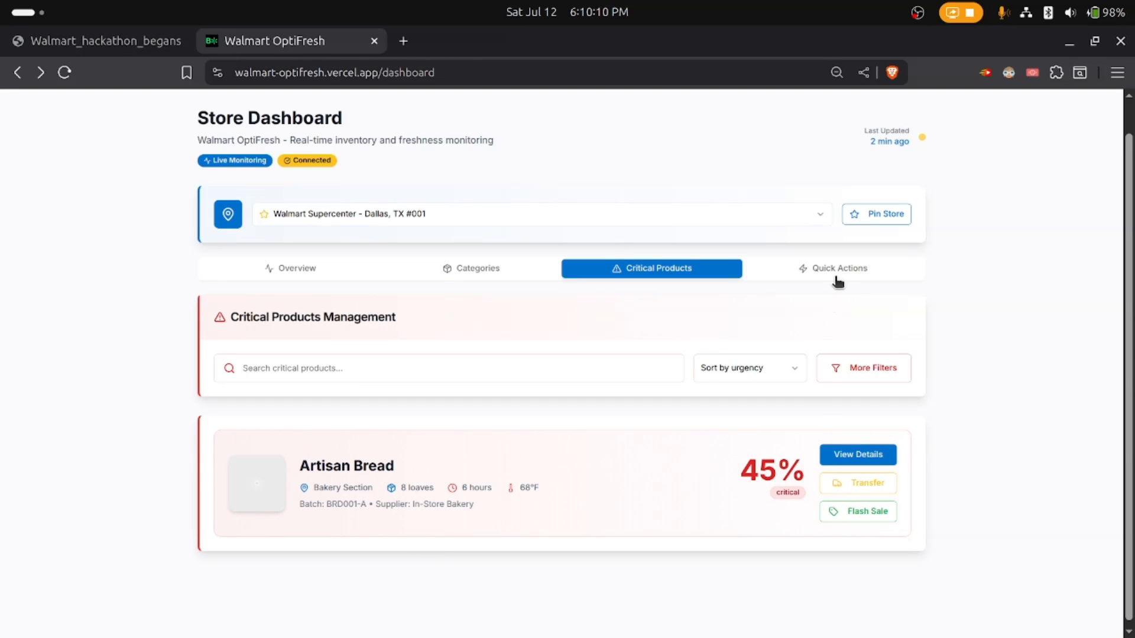
pyautogui.click(833, 269)
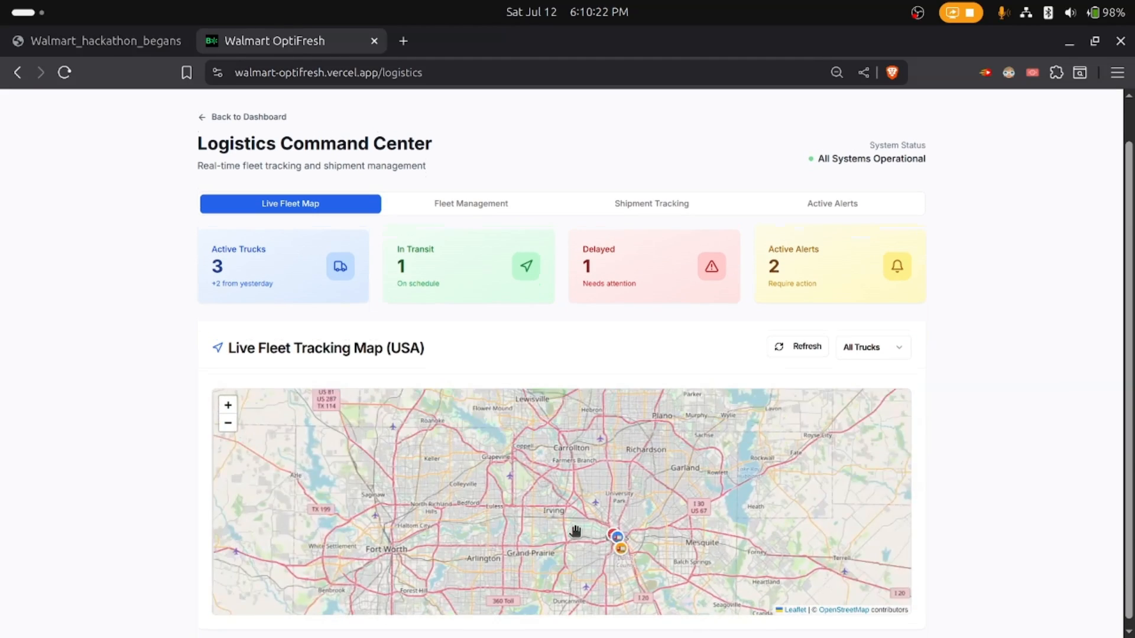
# Step: Inspect truck TRK-002 on the map and in Fleet Management, then view SHP-001 tracking
pyautogui.click(617, 535)
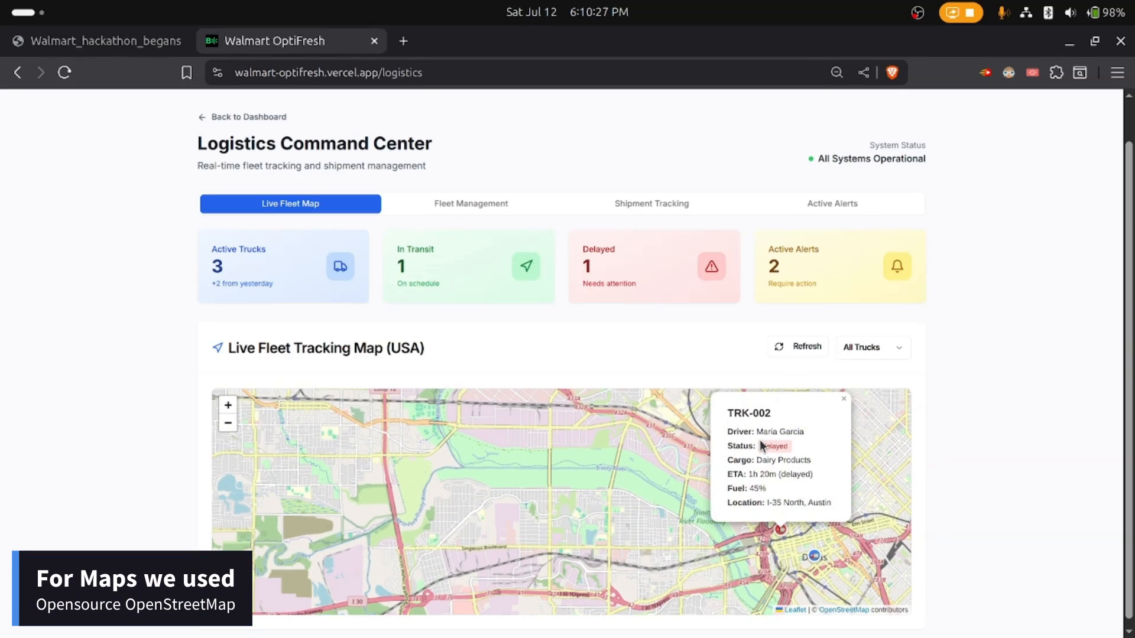
pyautogui.moveTo(485, 230)
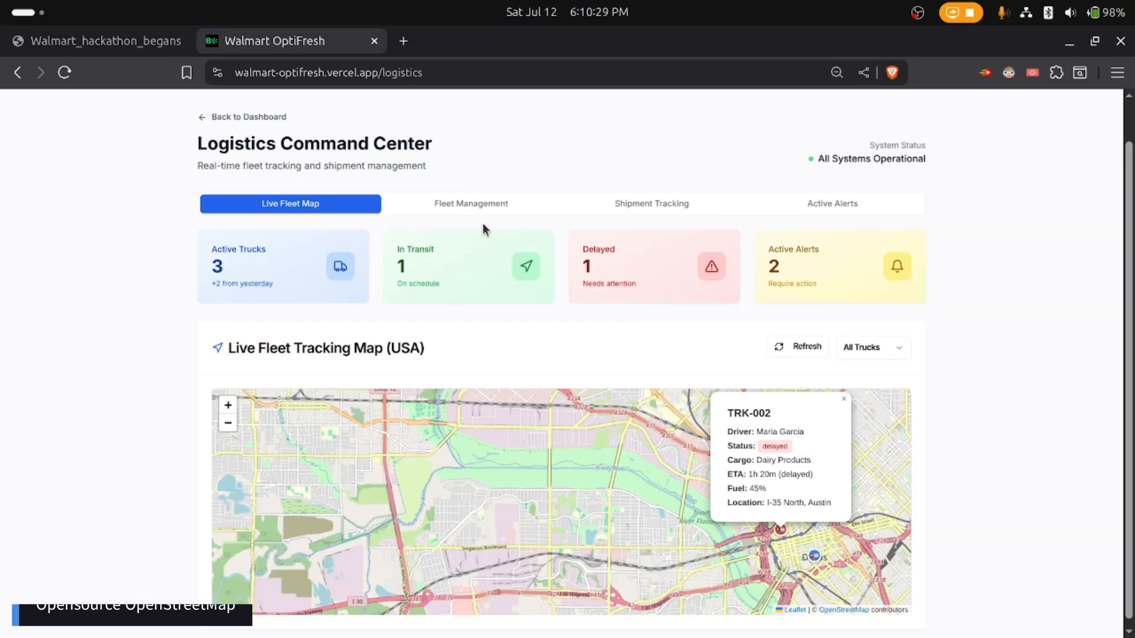
pyautogui.click(471, 204)
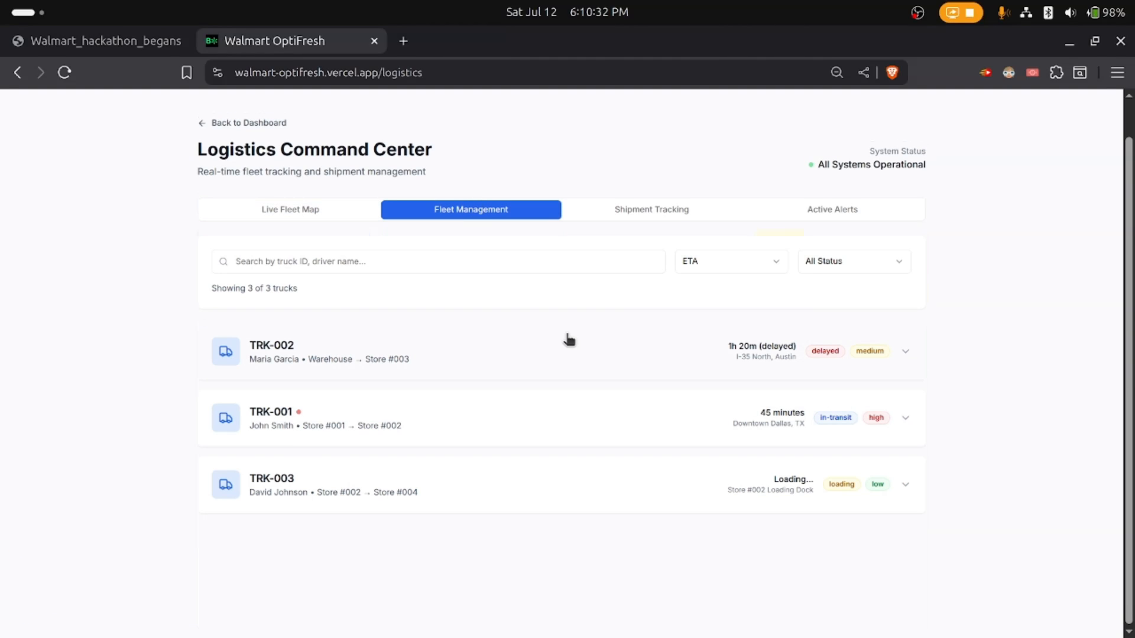
pyautogui.click(904, 351)
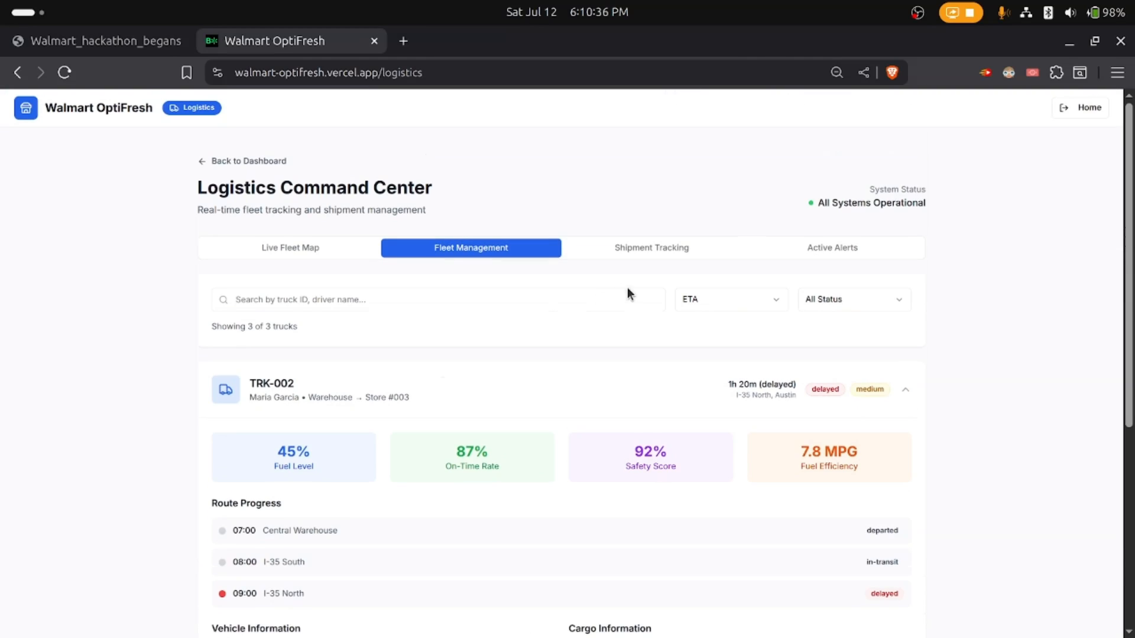
pyautogui.click(650, 248)
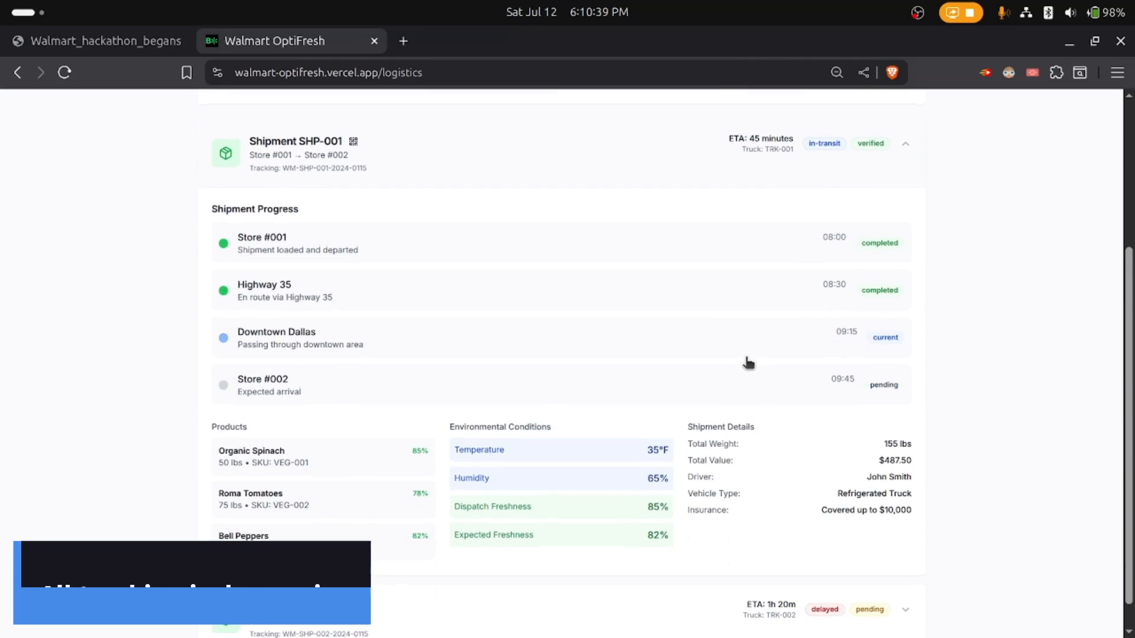
pyautogui.click(831, 248)
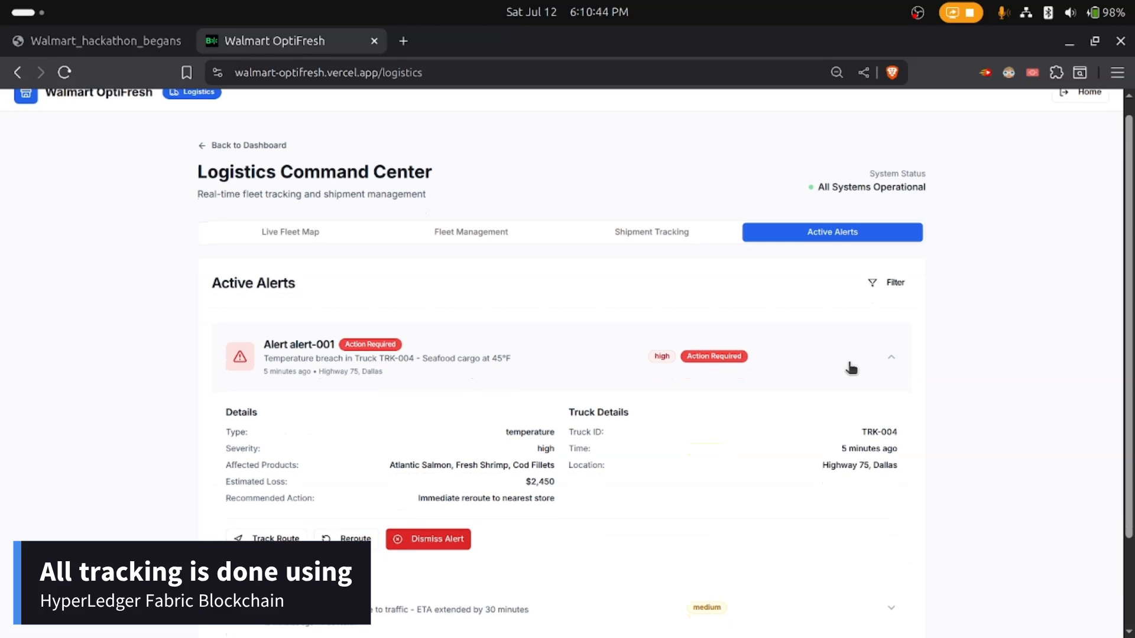
# Step: Scroll through the expanded alerts, including truck TRK-004's temperature breach
pyautogui.scroll(-3)
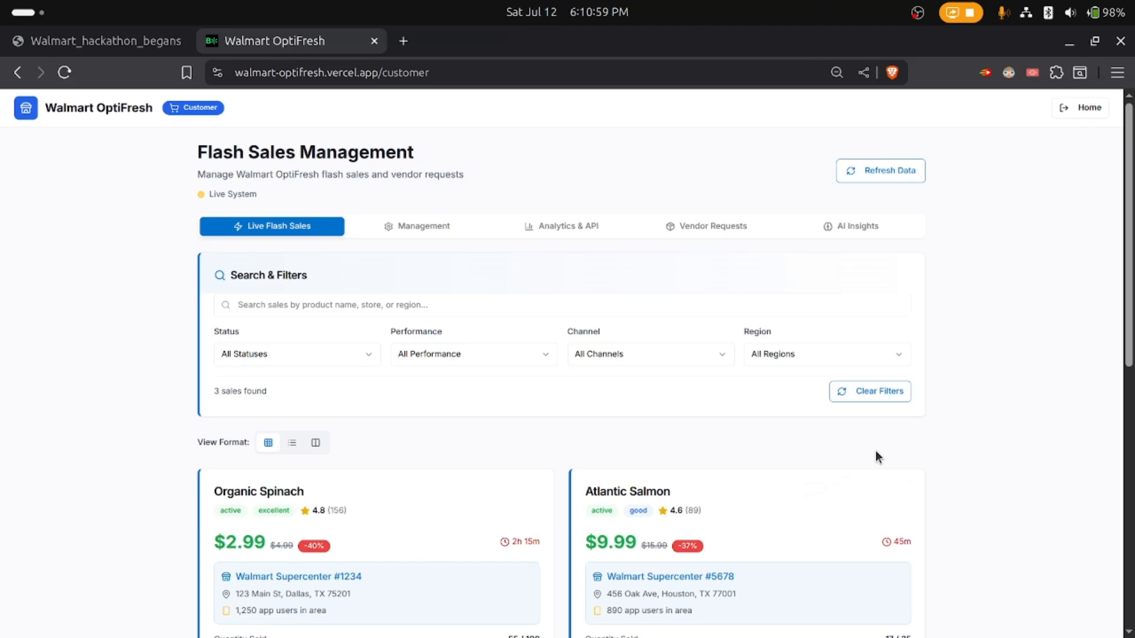
pyautogui.moveTo(572, 378)
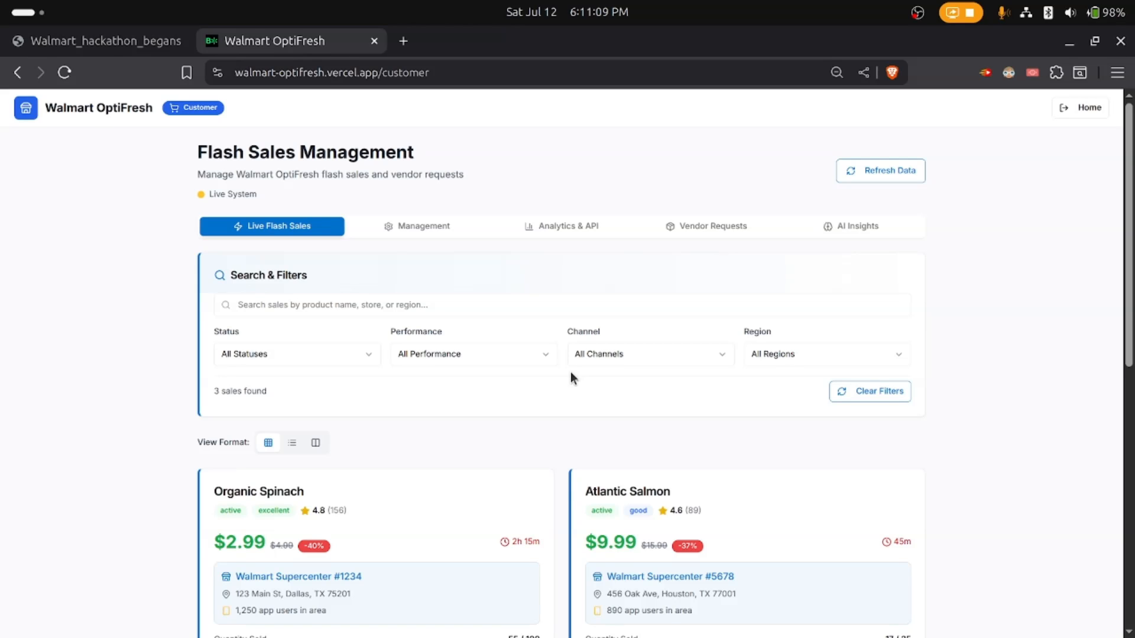
# Step: Scroll the flash sales and close Organic Spinach's freshness report
pyautogui.scroll(-3)
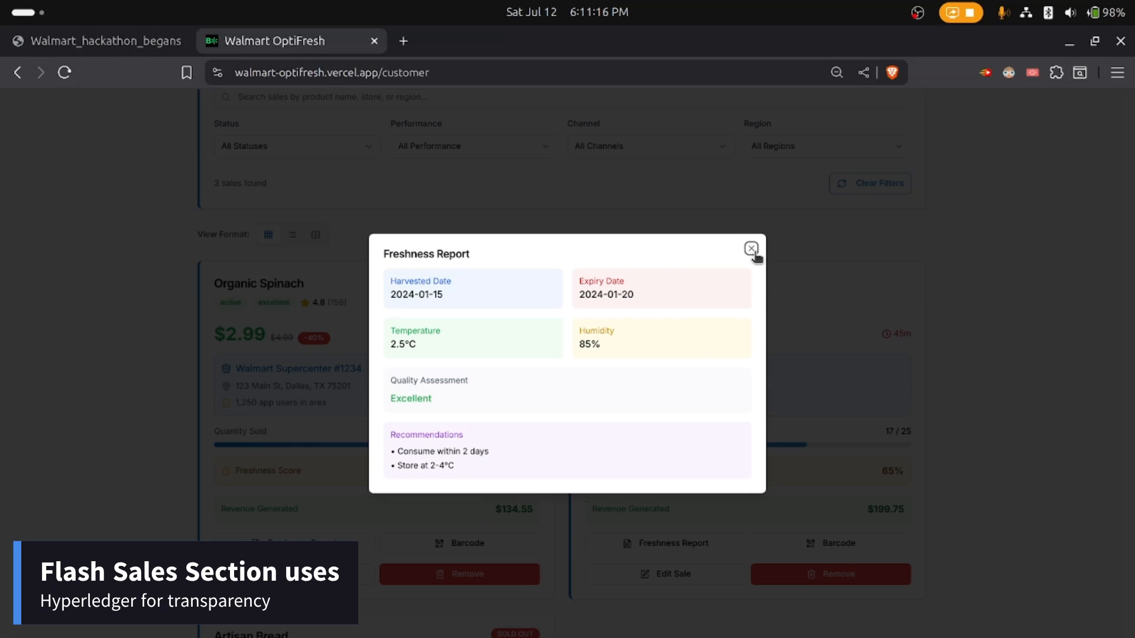
pyautogui.click(751, 249)
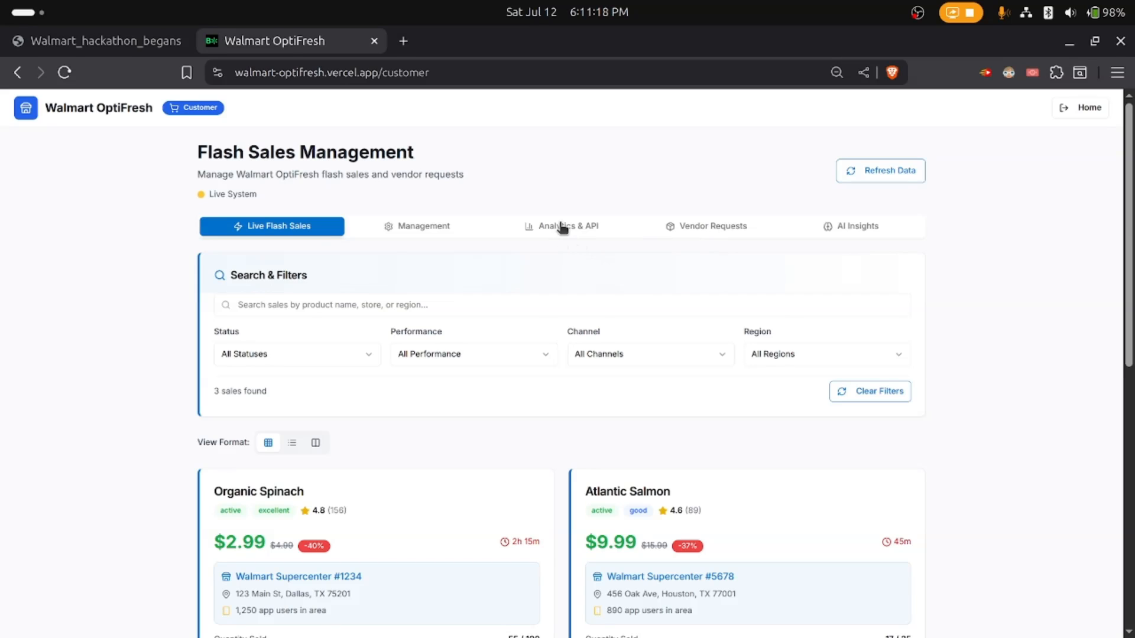
# Step: View the Analytics & API tab, then Management, then the pending Vendor Requests list
pyautogui.click(561, 226)
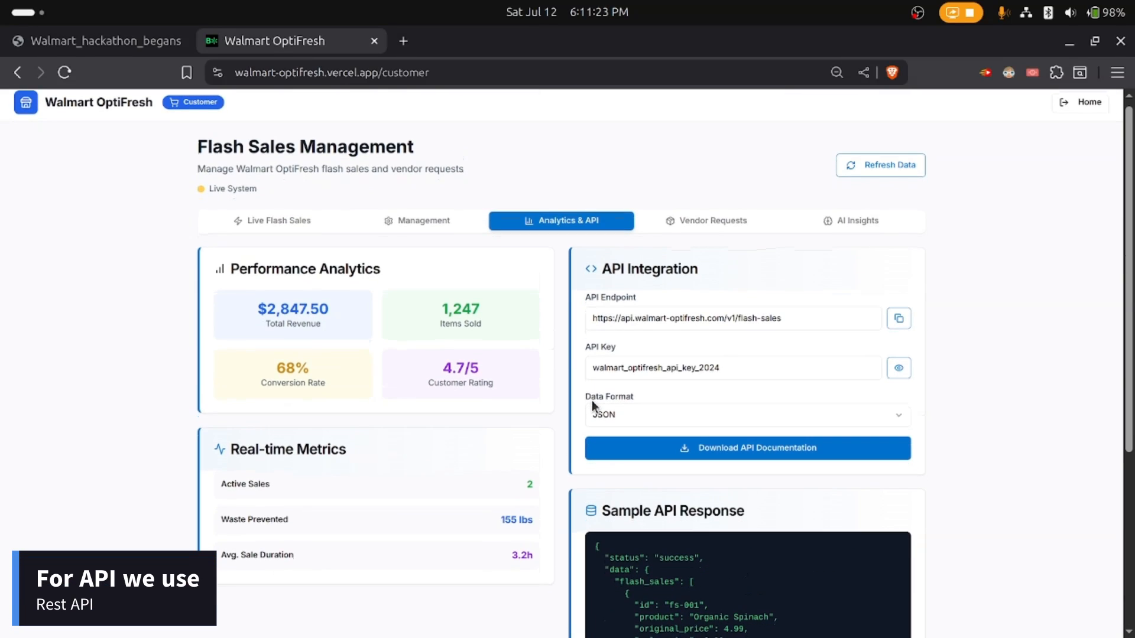
pyautogui.click(416, 221)
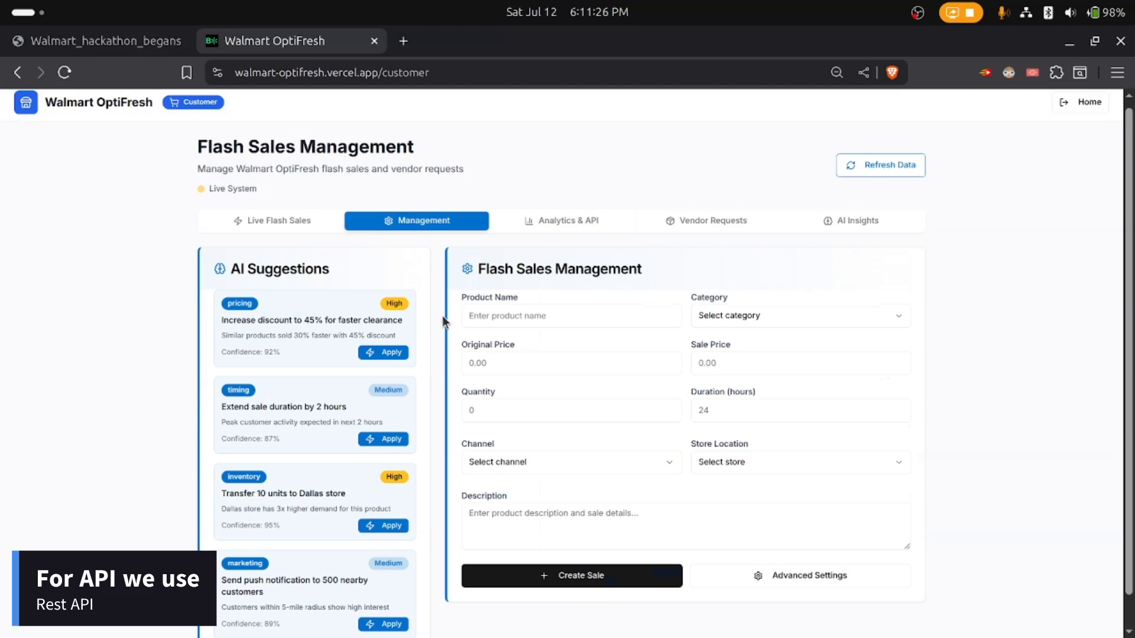
pyautogui.scroll(-3)
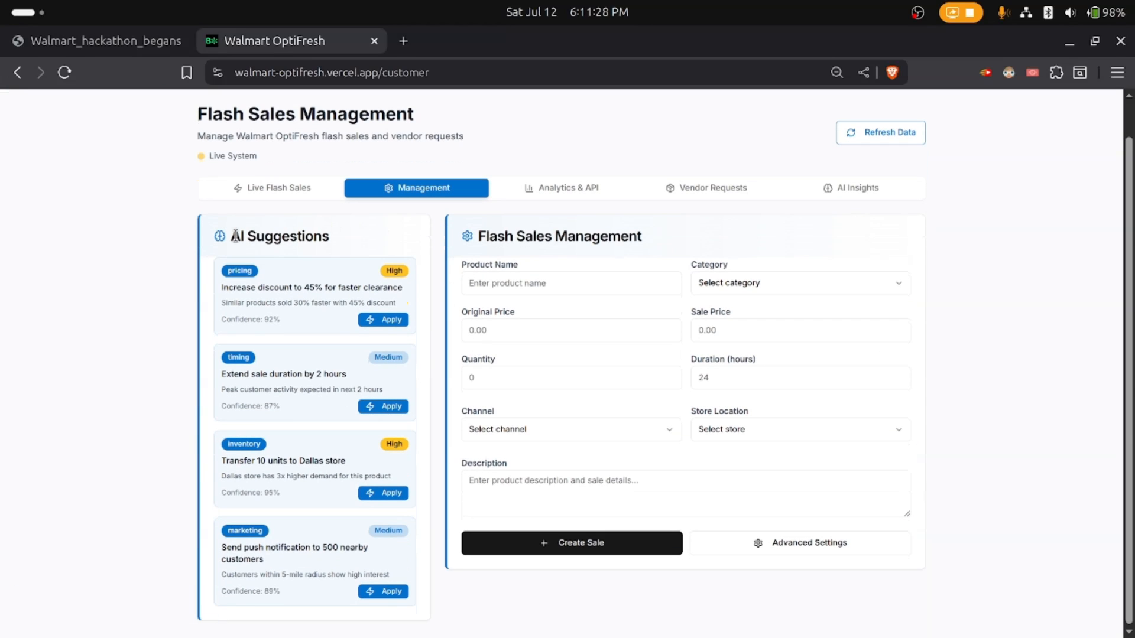
pyautogui.click(705, 187)
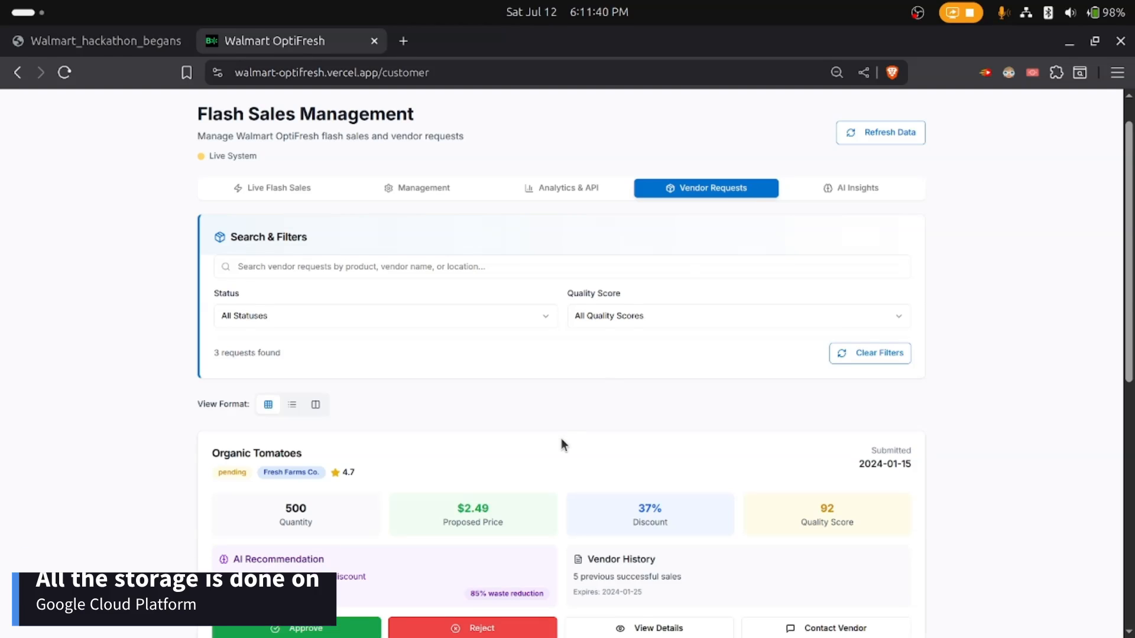
# Step: Scroll past vendor requests like Organic Tomatoes and view the AI Insights predictions
pyautogui.scroll(-3)
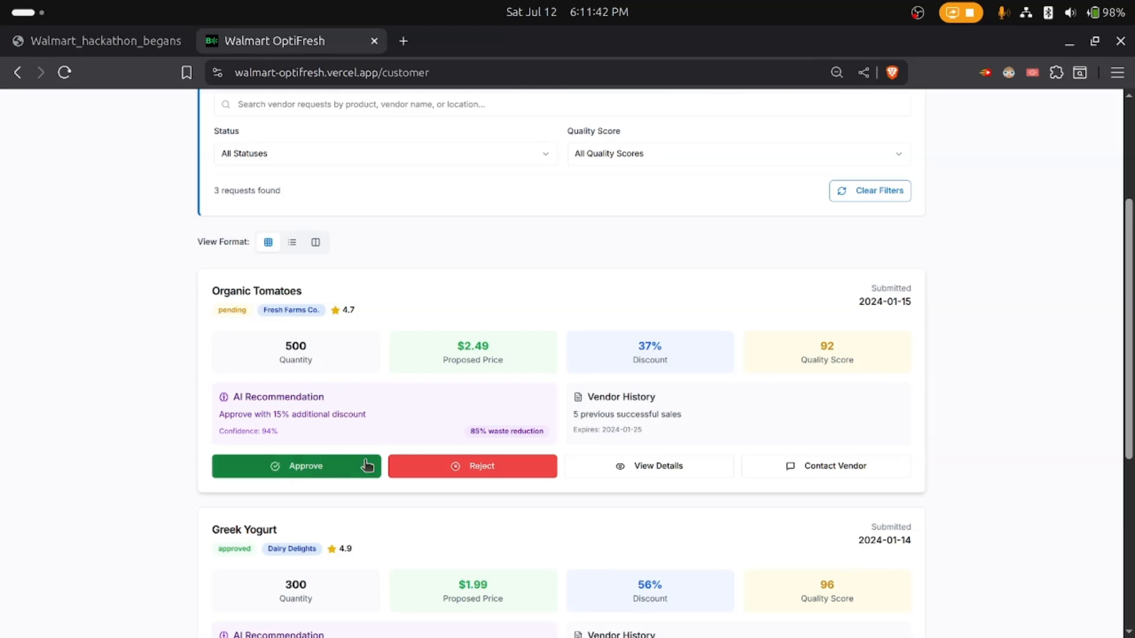
pyautogui.moveTo(657, 465)
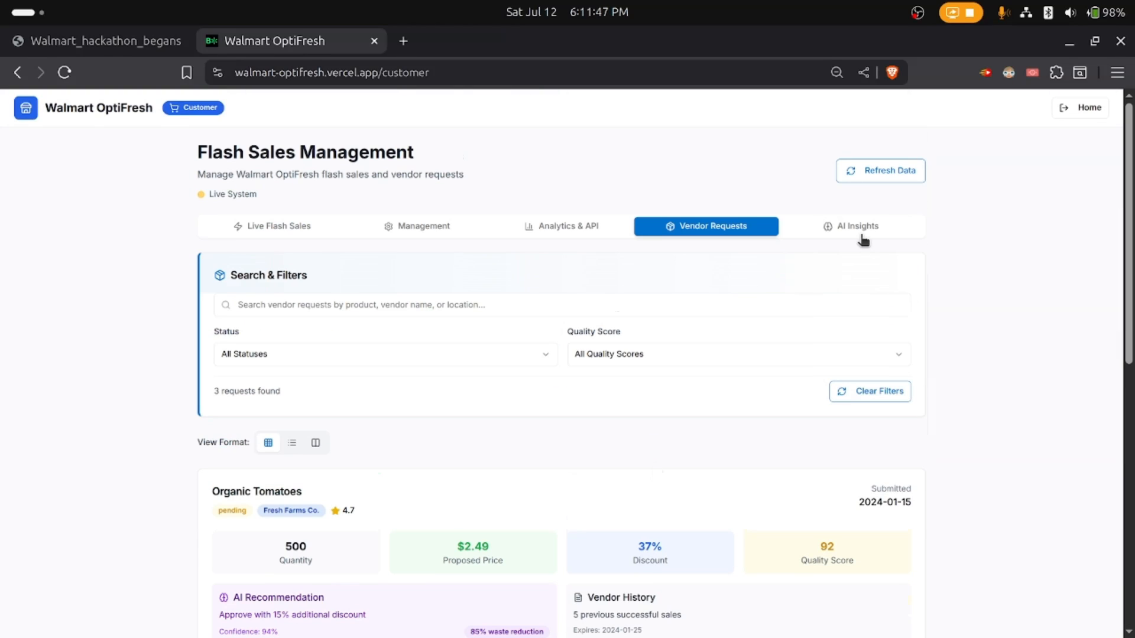
pyautogui.click(850, 225)
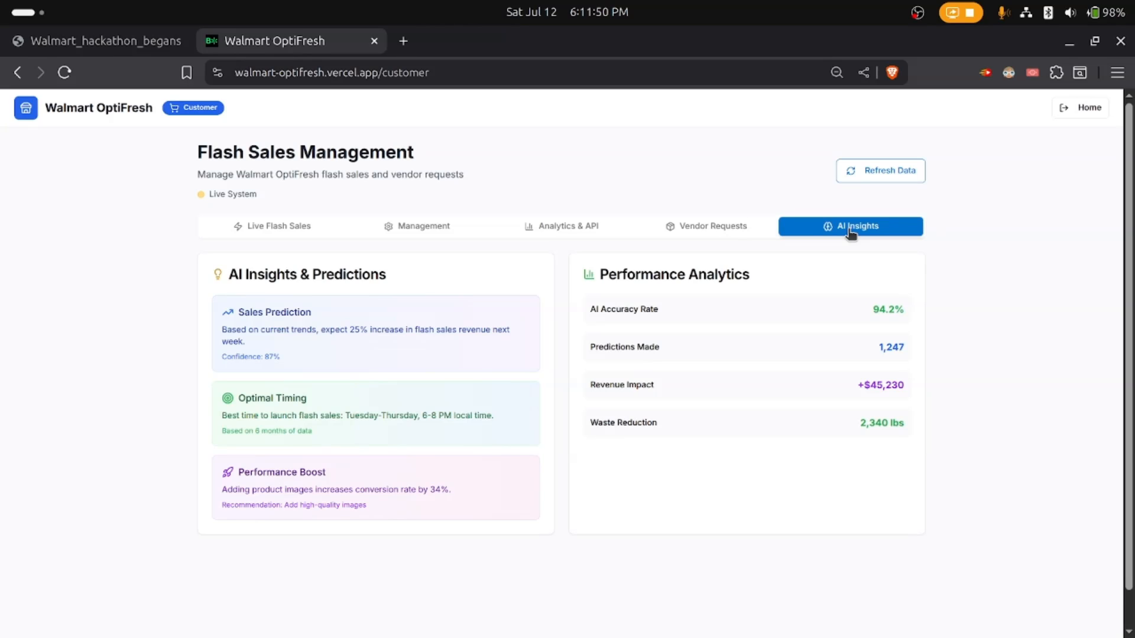
pyautogui.moveTo(1079, 113)
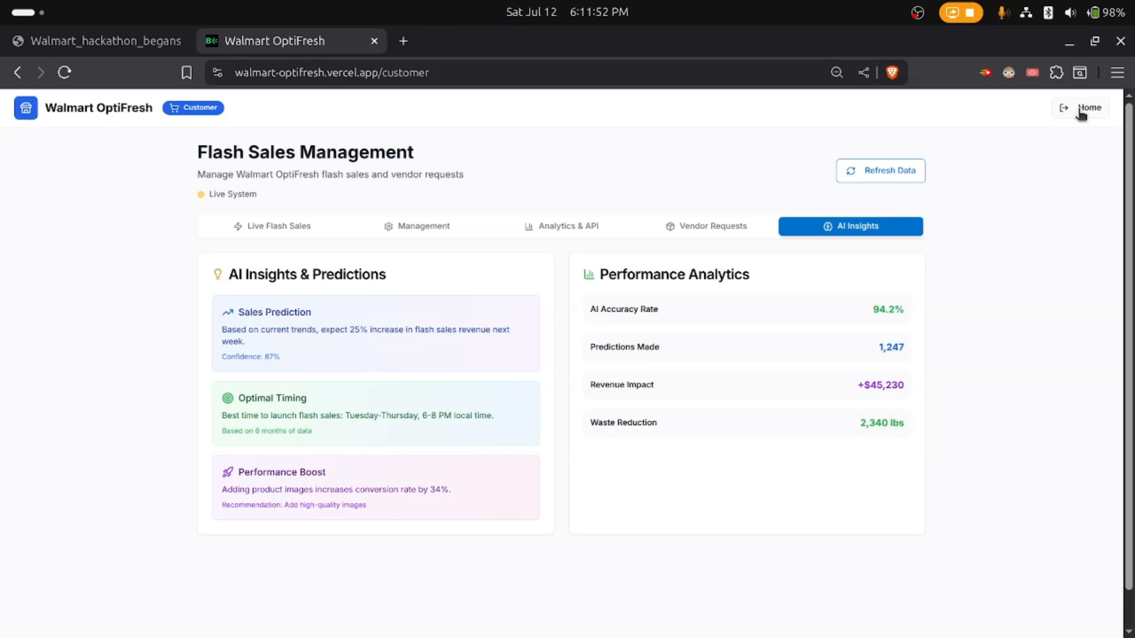
# Step: Go Home to the landing page with the Vendor, Staff and Flash Sales portals
pyautogui.click(1086, 107)
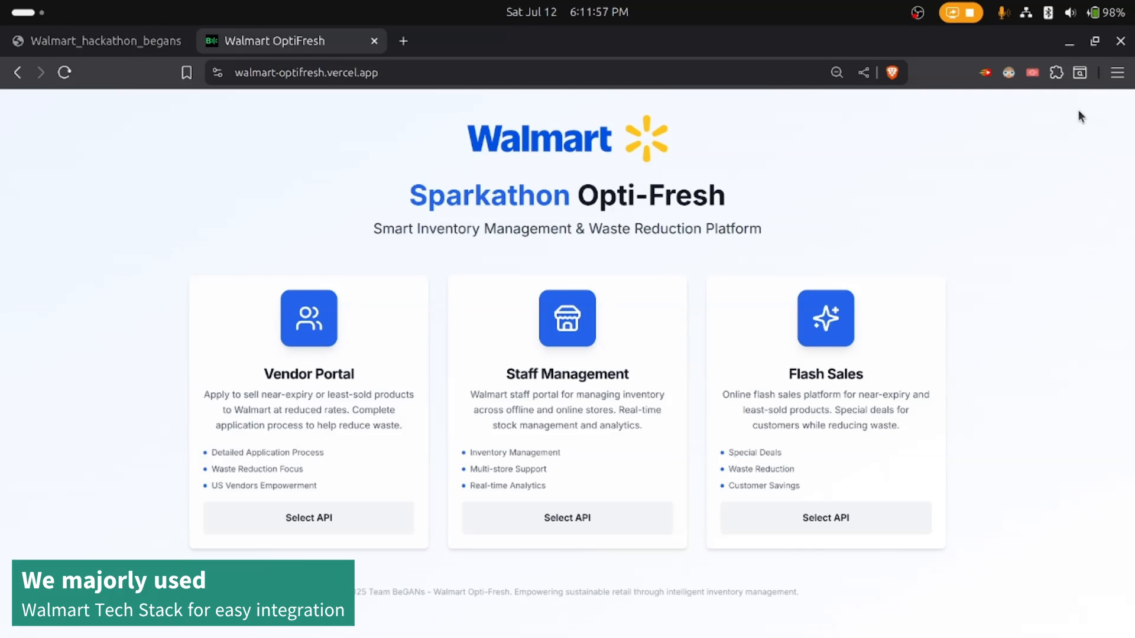
pyautogui.moveTo(1032, 108)
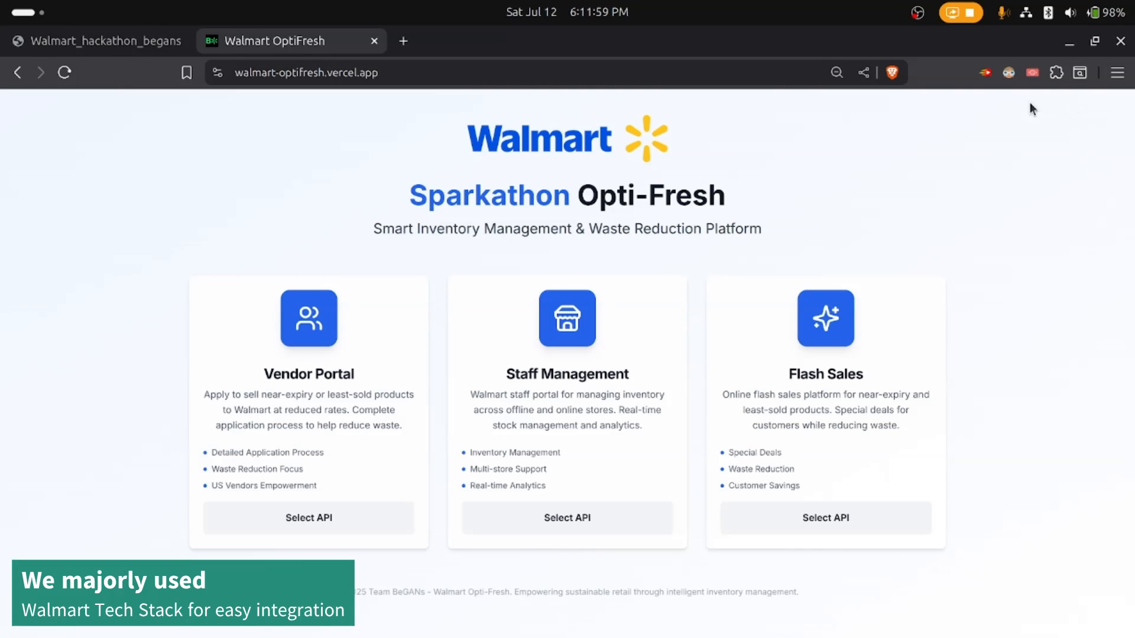